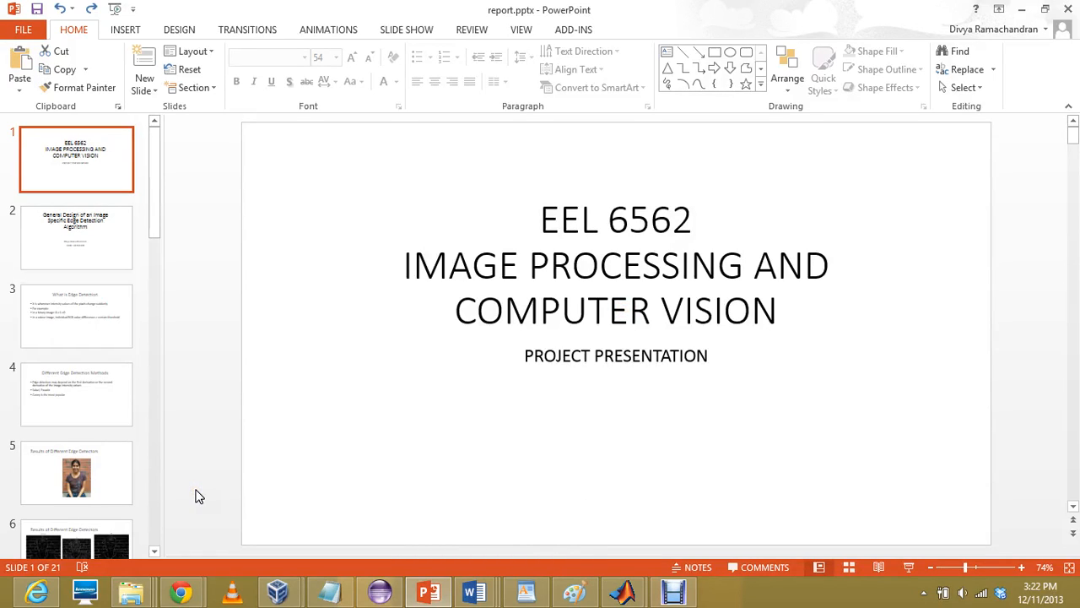
pyautogui.moveTo(191, 498)
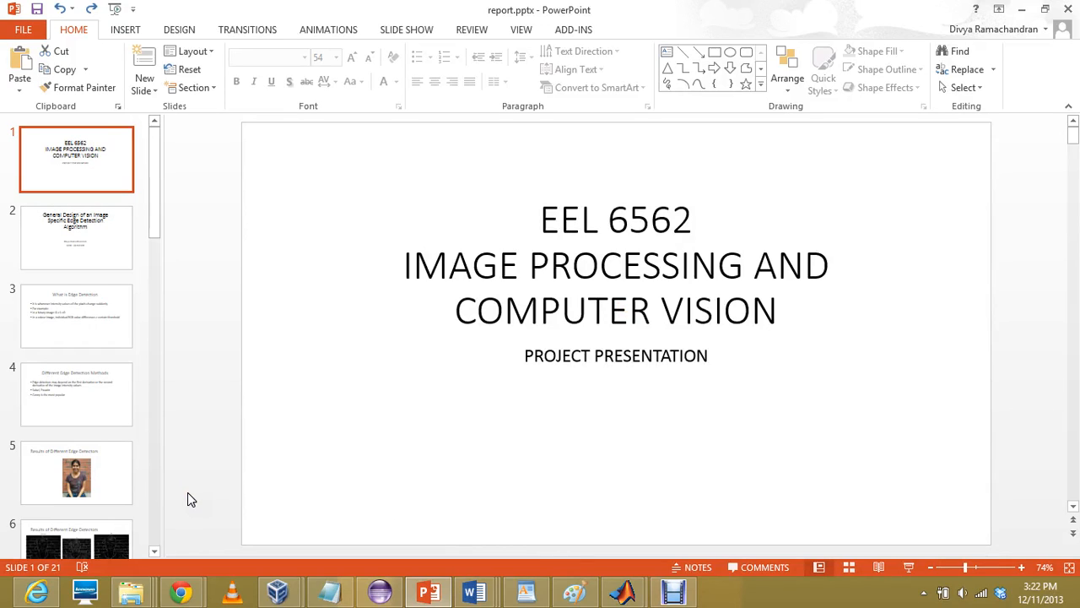
# Go to slide 2, General Design of an Image Specific Edge Detection Algorithm
pyautogui.click(76, 237)
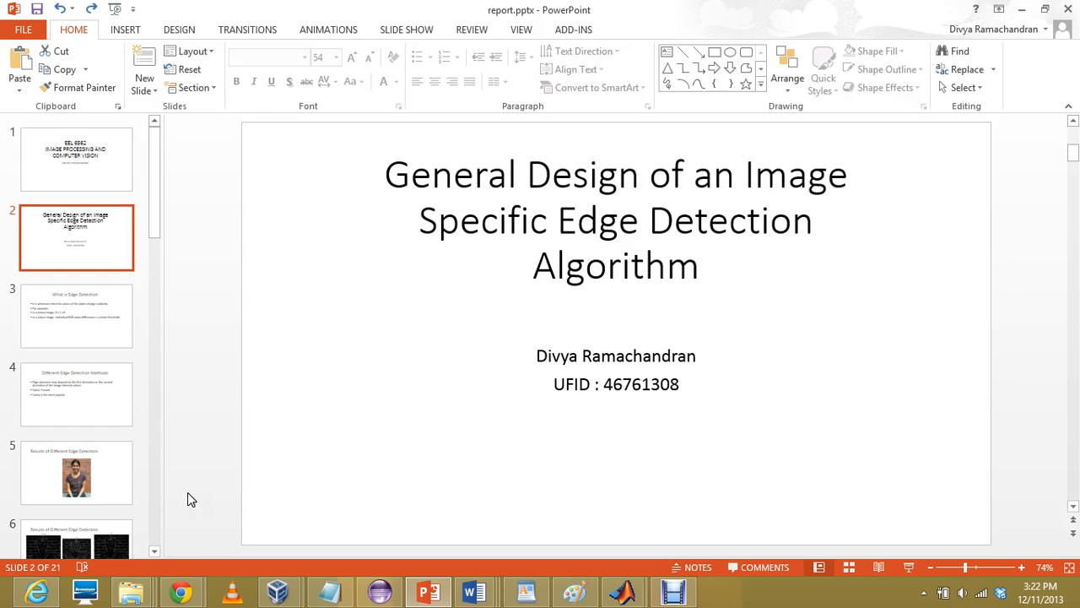
# Show slide 3, What is Edge Detection, defining edges as sudden intensity changes
pyautogui.click(76, 316)
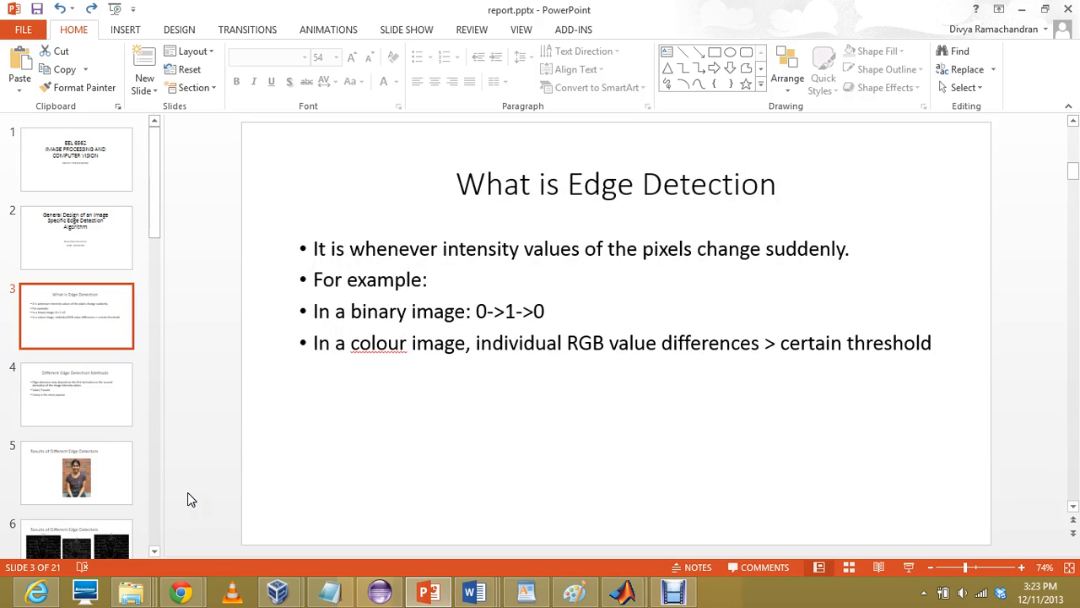
# Show slide 4 listing derivative, Sobel, Prewitt and Canny detectors
pyautogui.click(76, 394)
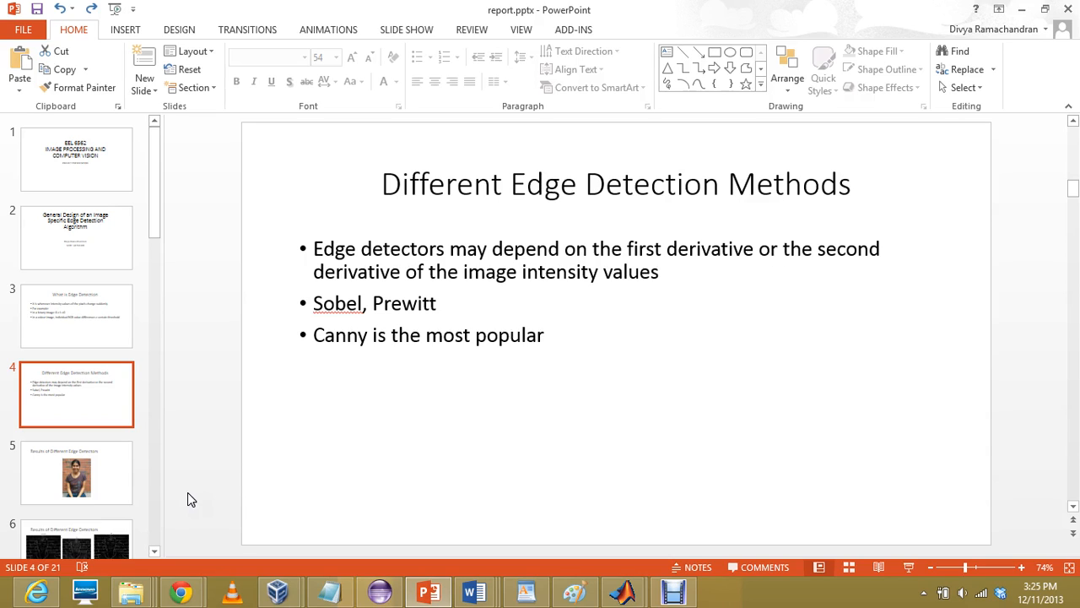
# Advance through slides 5–7 to the Sobel, Prewitt and Roberts results slide
pyautogui.click(76, 473)
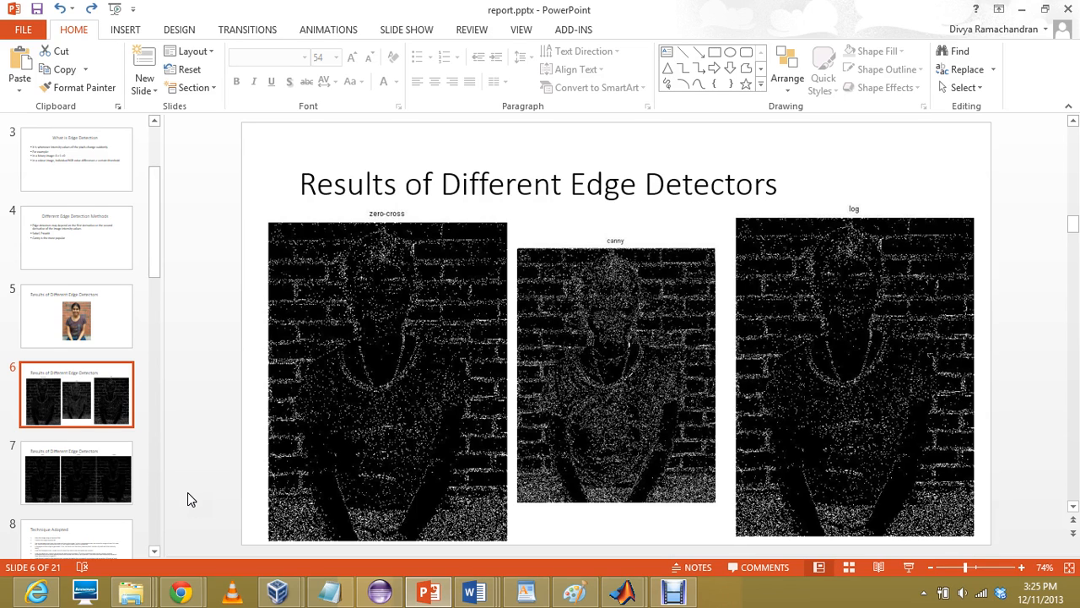
pyautogui.click(76, 473)
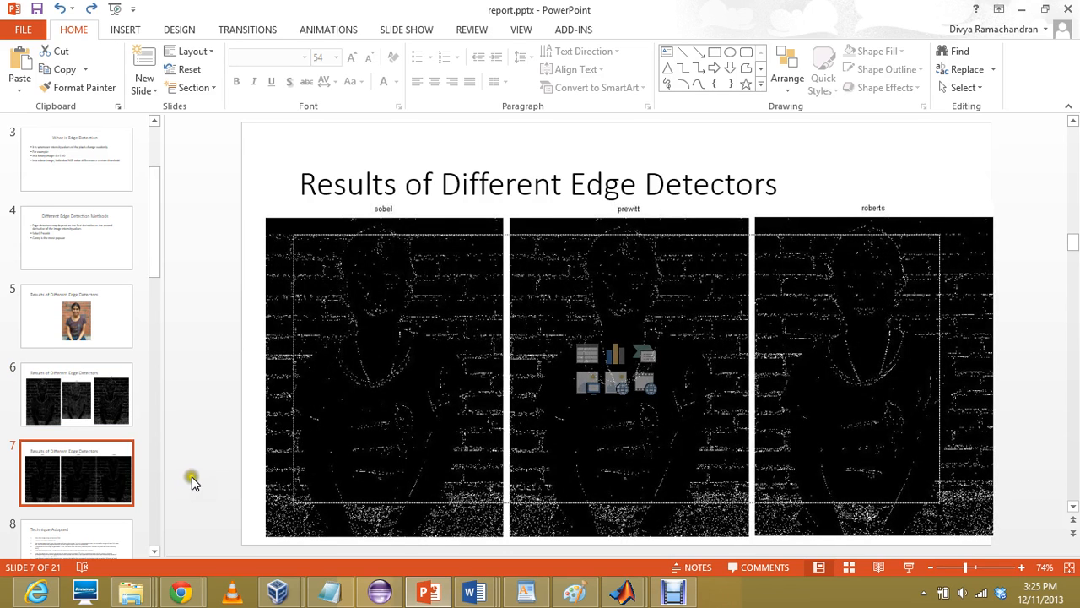
pyautogui.moveTo(291, 451)
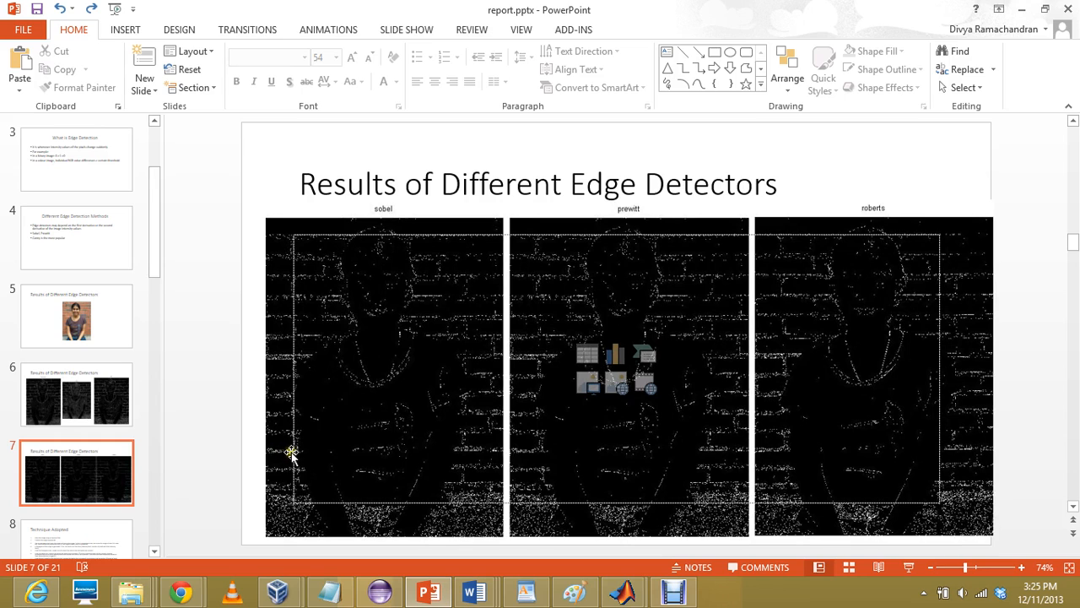
pyautogui.click(293, 456)
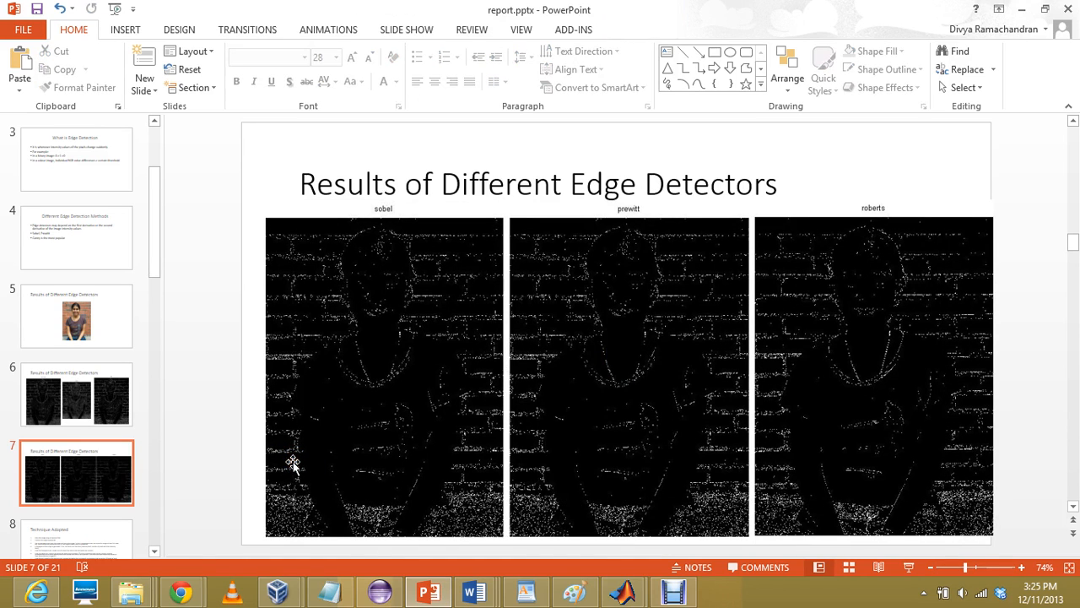
pyautogui.moveTo(195, 461)
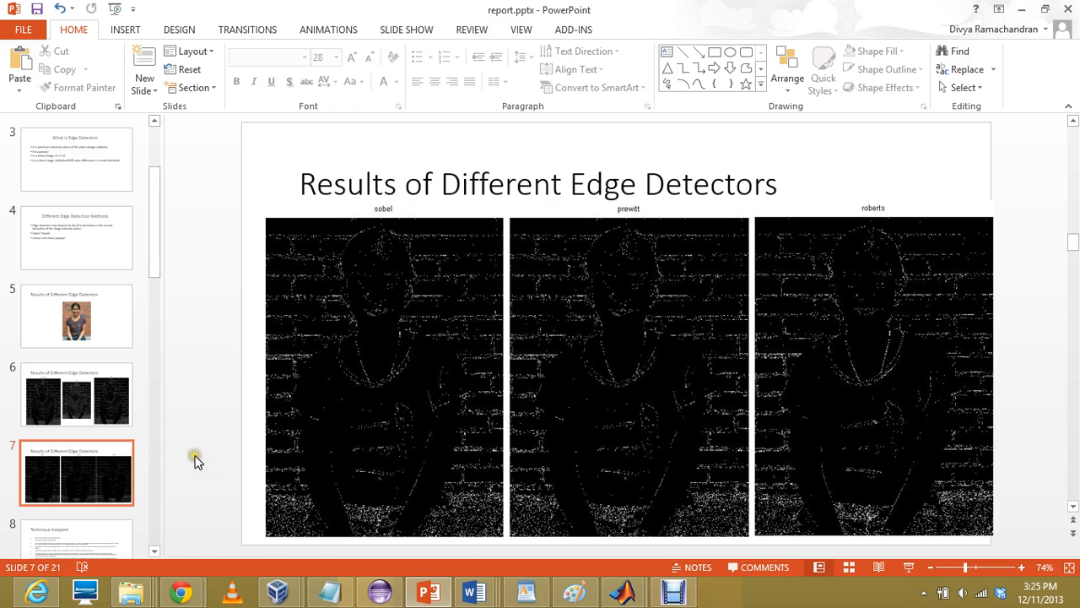
pyautogui.scroll(-3)
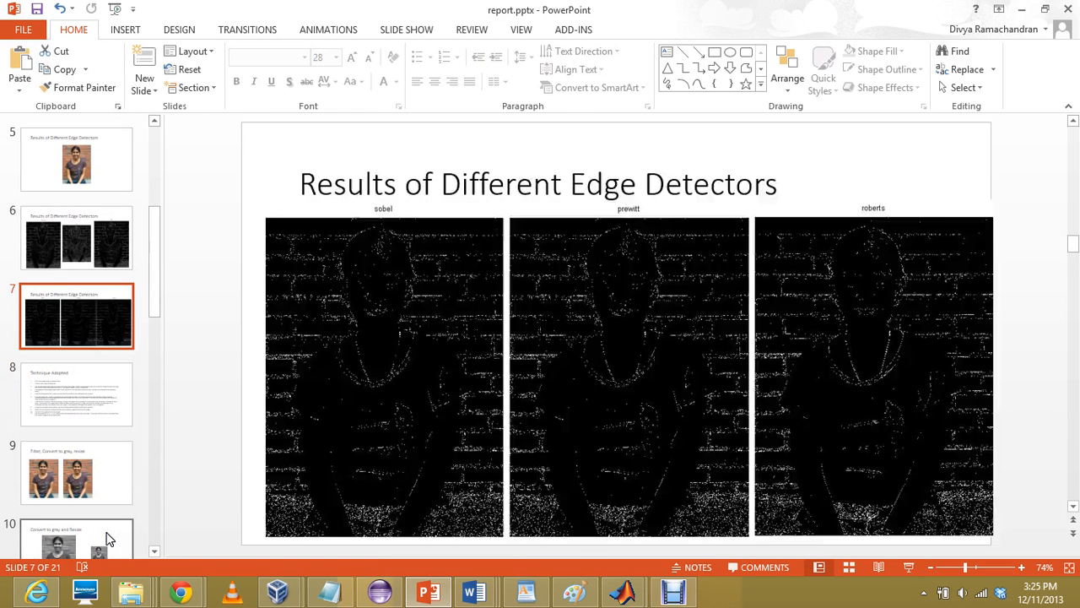
# View the Thank You and References slides, then return to slide 8, Technique Adopted
pyautogui.click(76, 395)
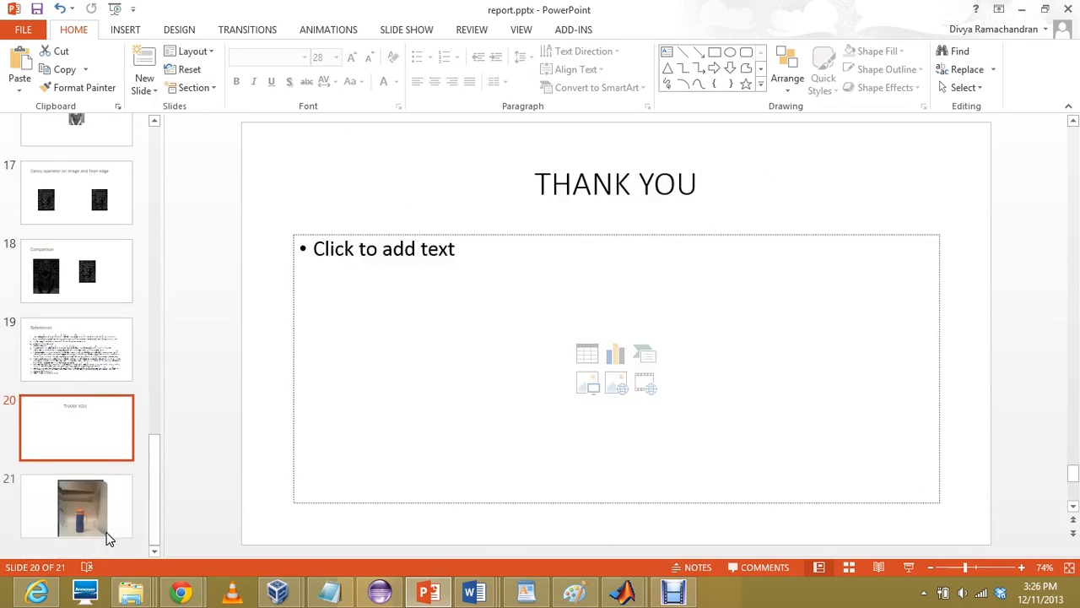
pyautogui.click(76, 349)
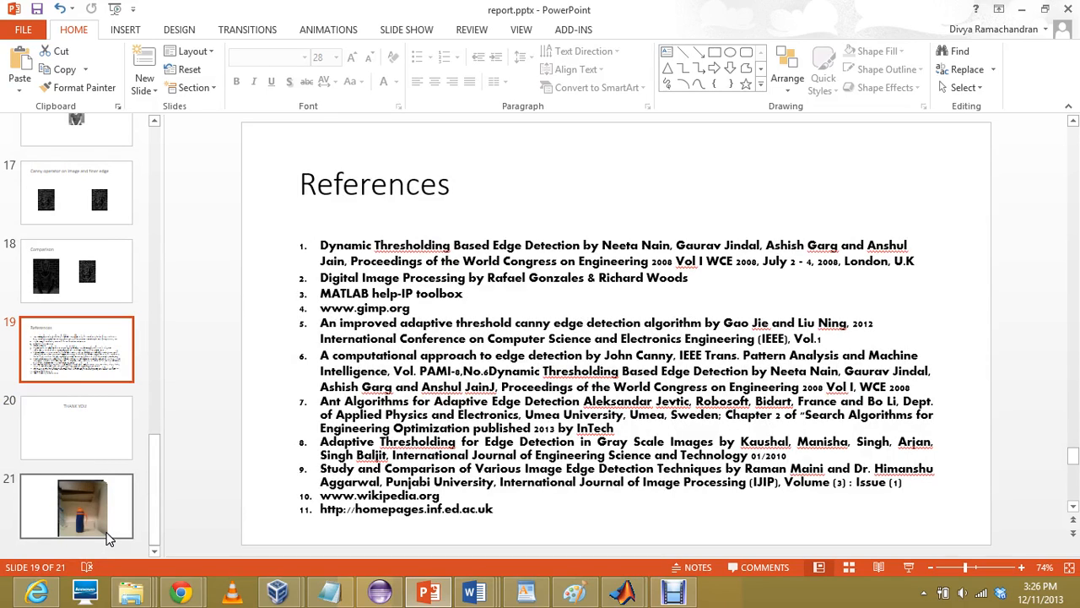
pyautogui.click(76, 192)
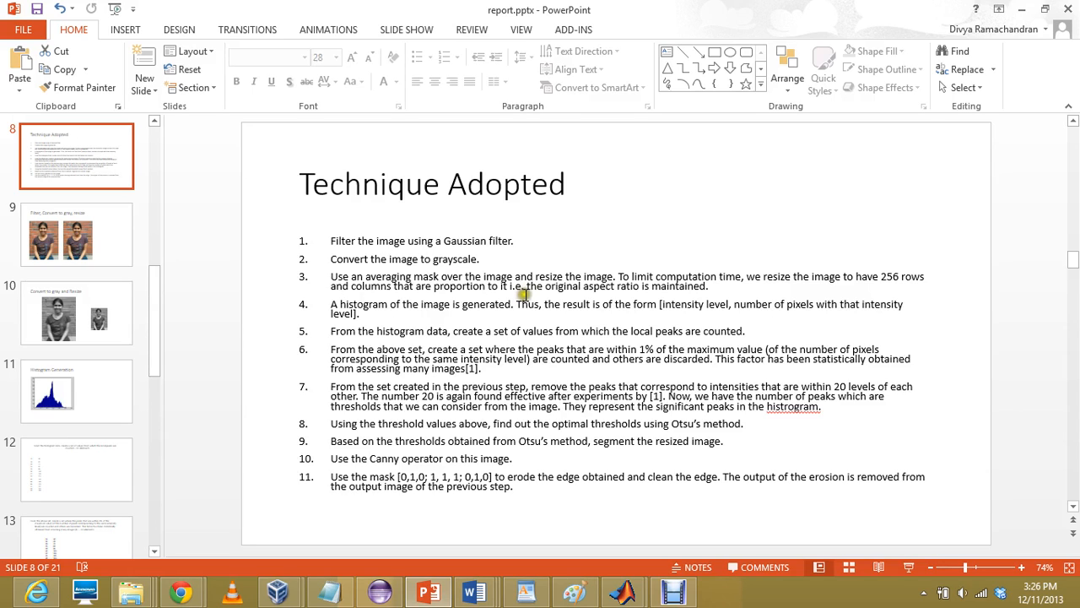
pyautogui.moveTo(564, 287)
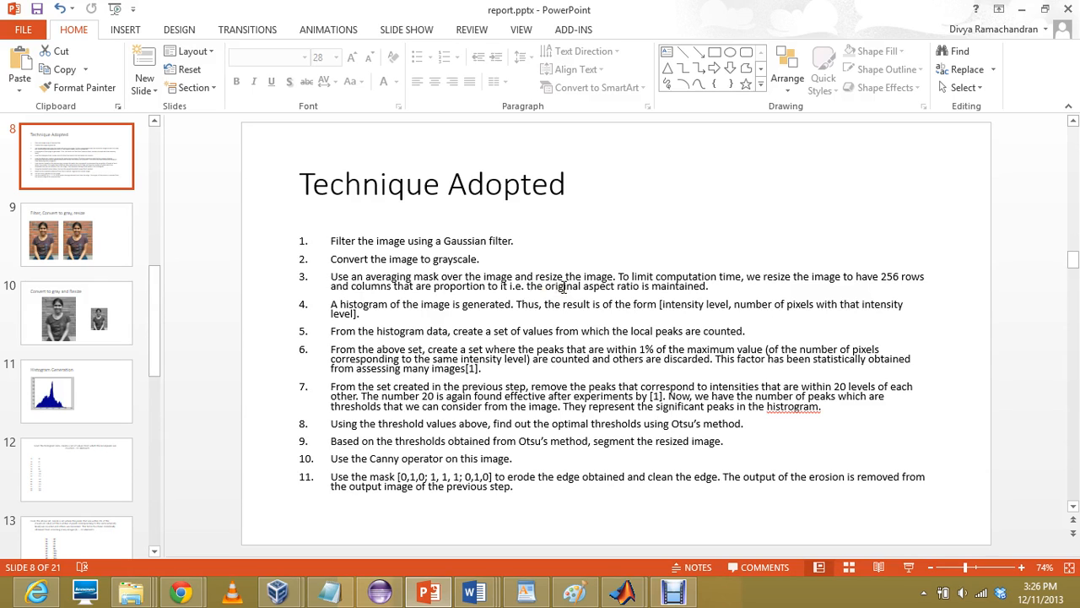
pyautogui.moveTo(479, 320)
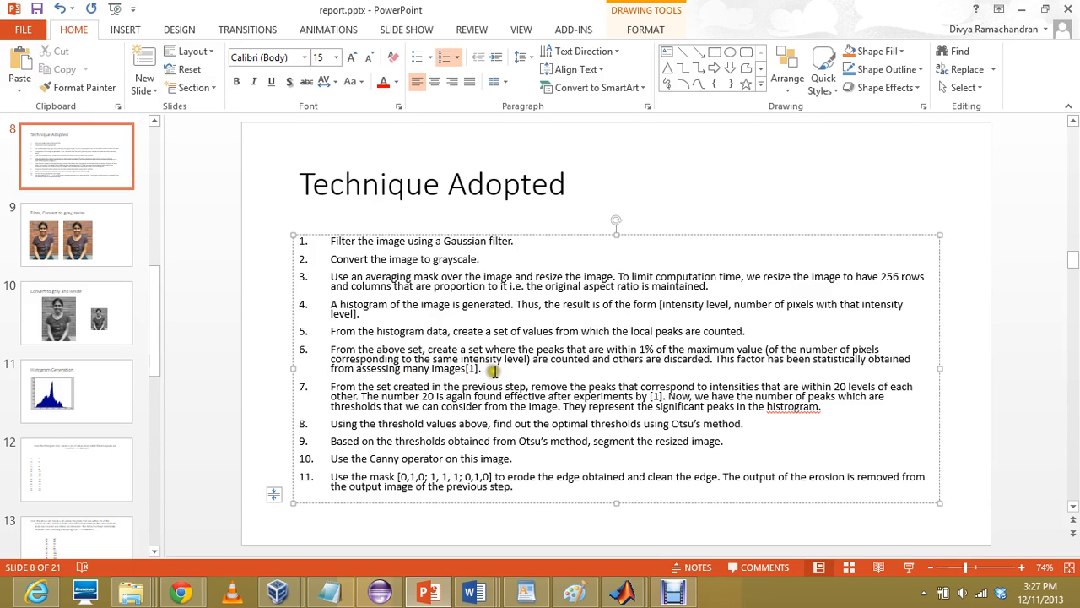
pyautogui.moveTo(496, 371)
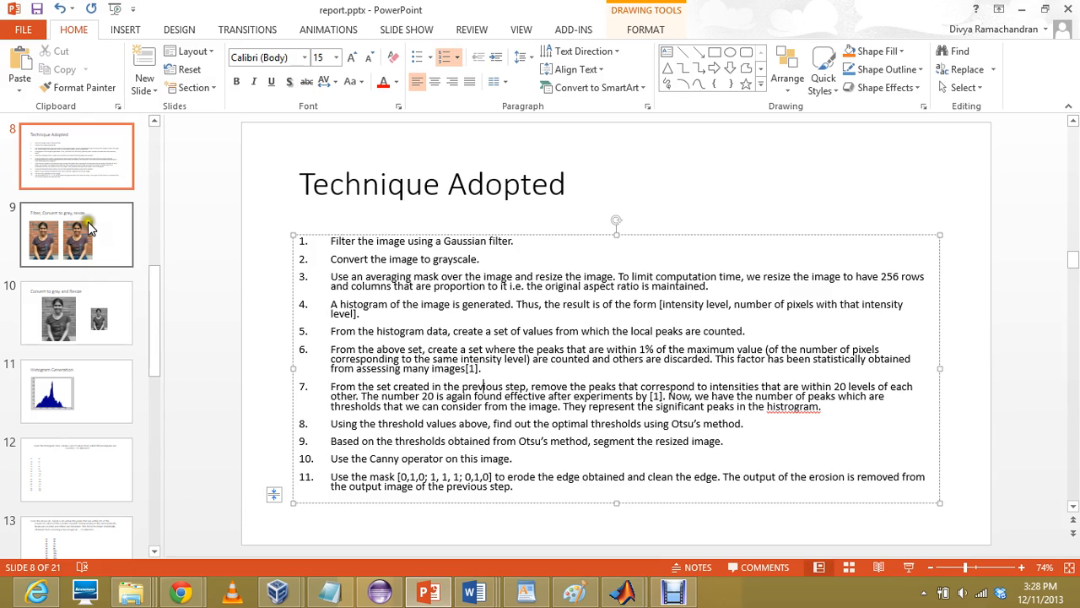
# Show slide 9, Filter, Convert to gray, resize, with two side-by-side photos
pyautogui.click(76, 233)
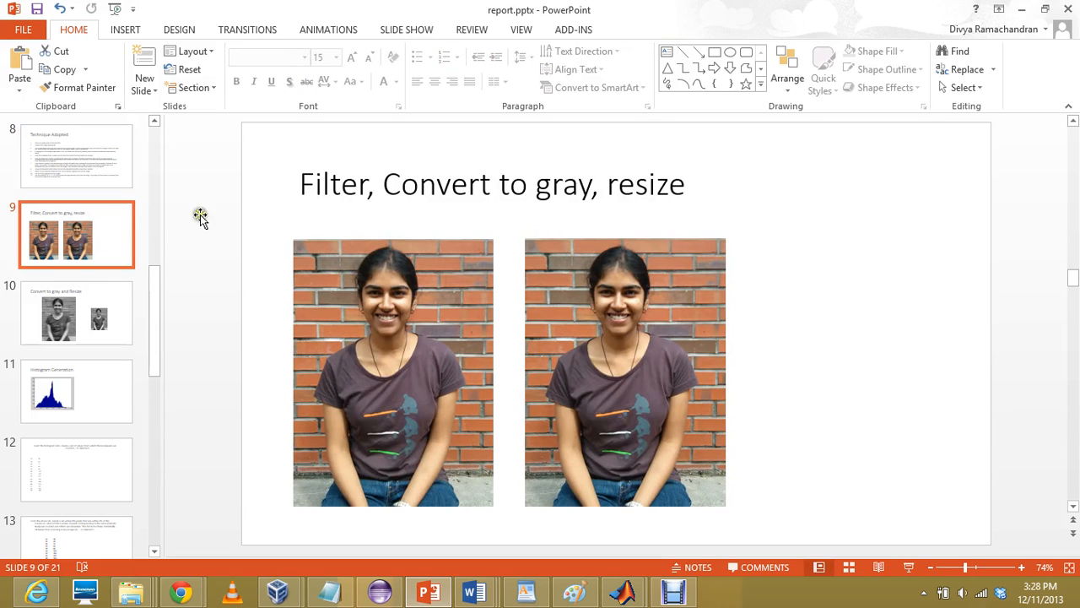
pyautogui.moveTo(109, 325)
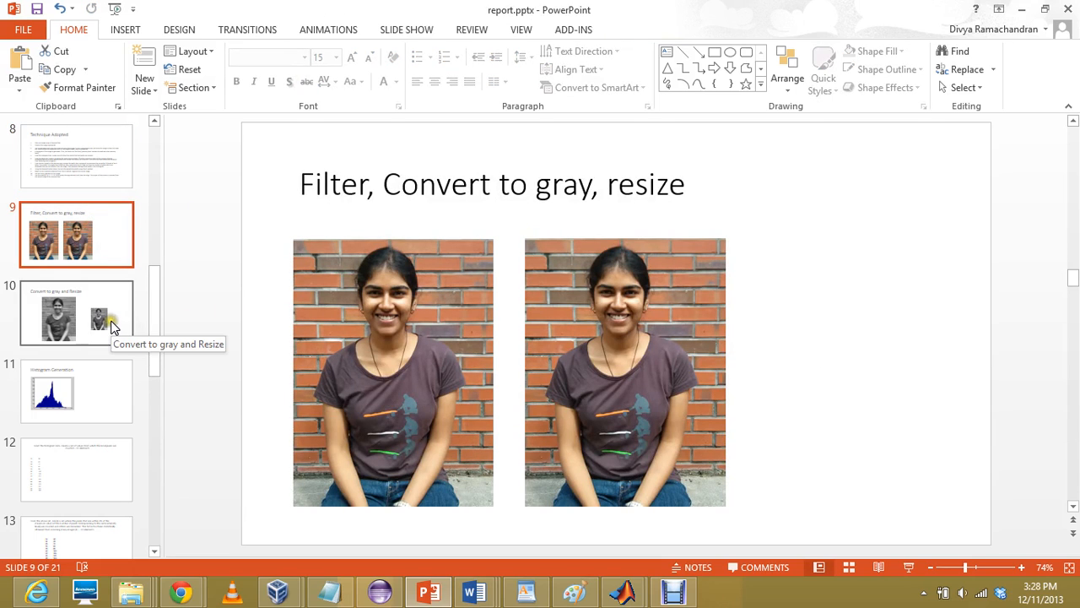
# View slide 10's grayscale photo, then move to slide 11, Histogram Generation
pyautogui.click(76, 313)
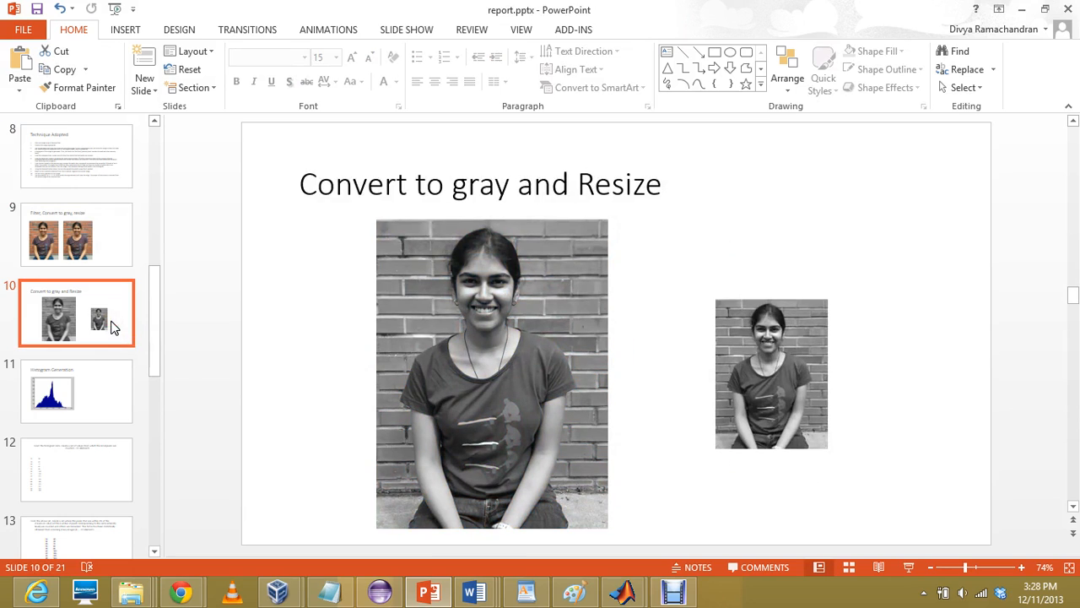
pyautogui.click(492, 371)
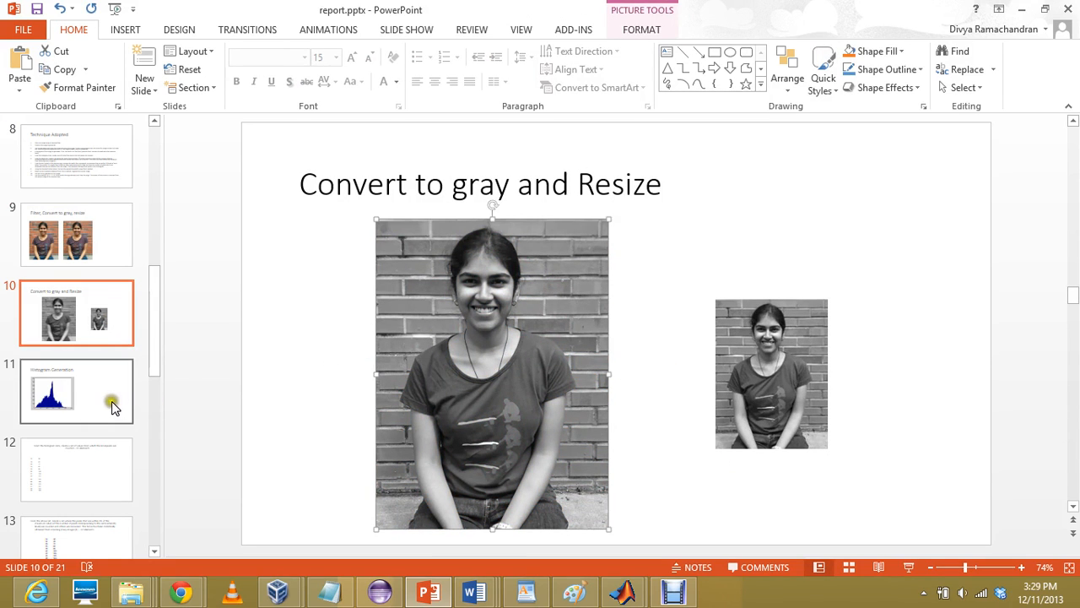
pyautogui.click(76, 391)
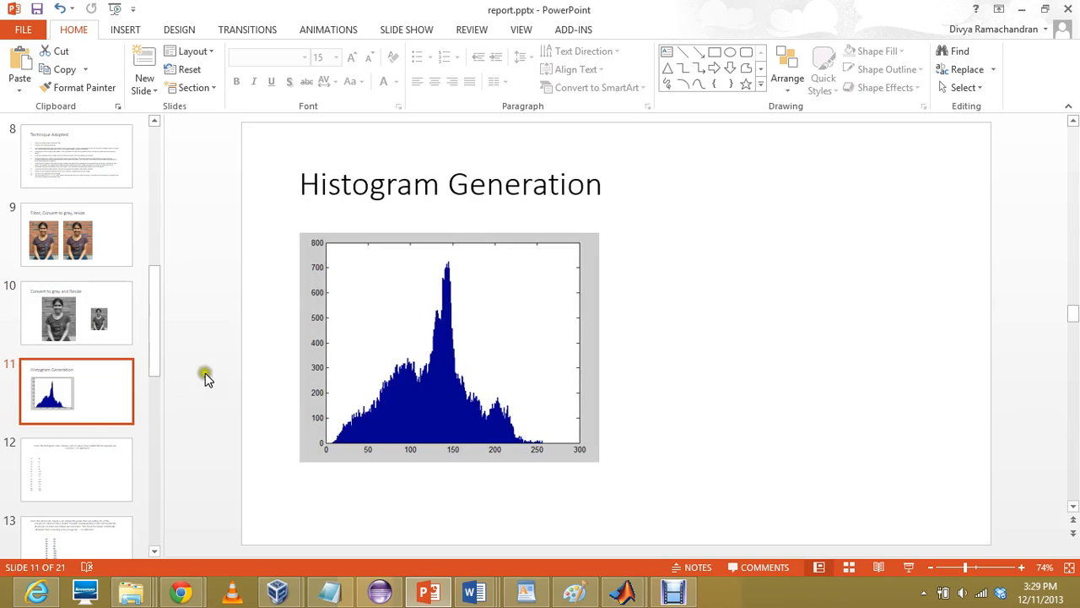
pyautogui.moveTo(556, 425)
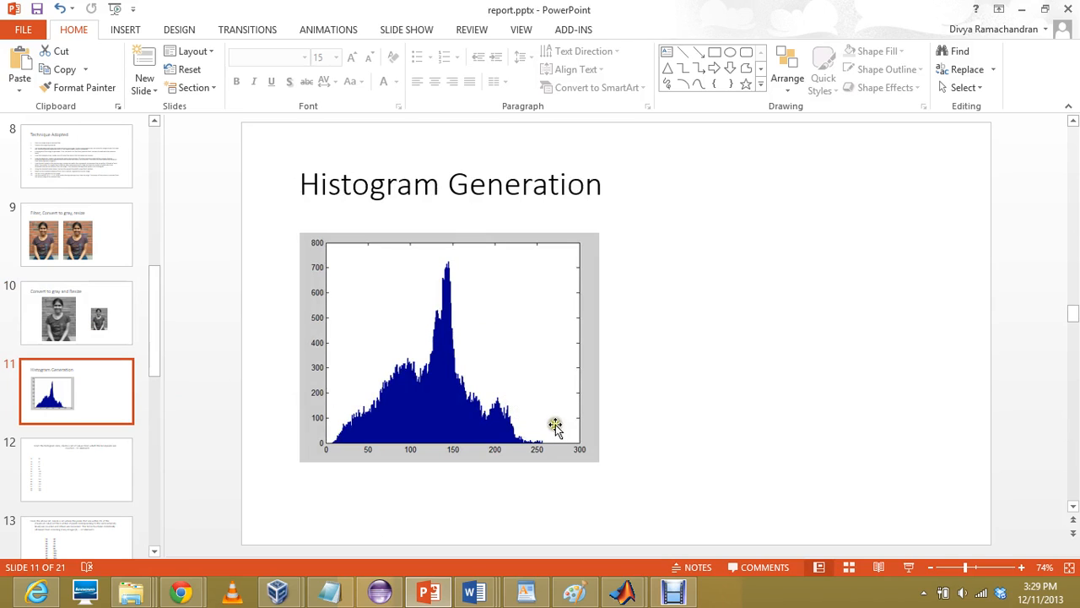
pyautogui.moveTo(502, 416)
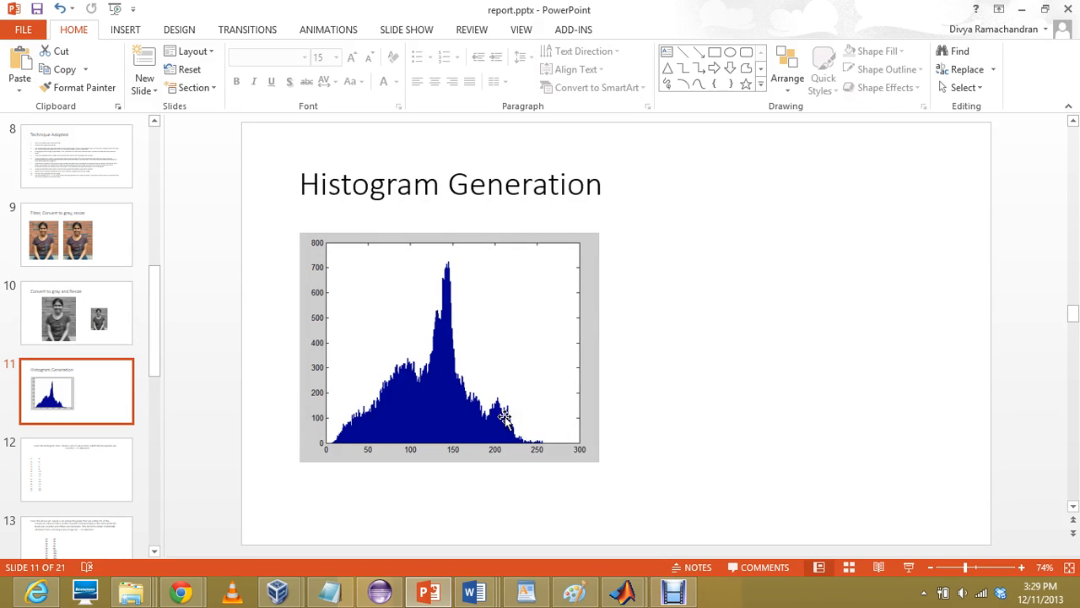
pyautogui.moveTo(99, 494)
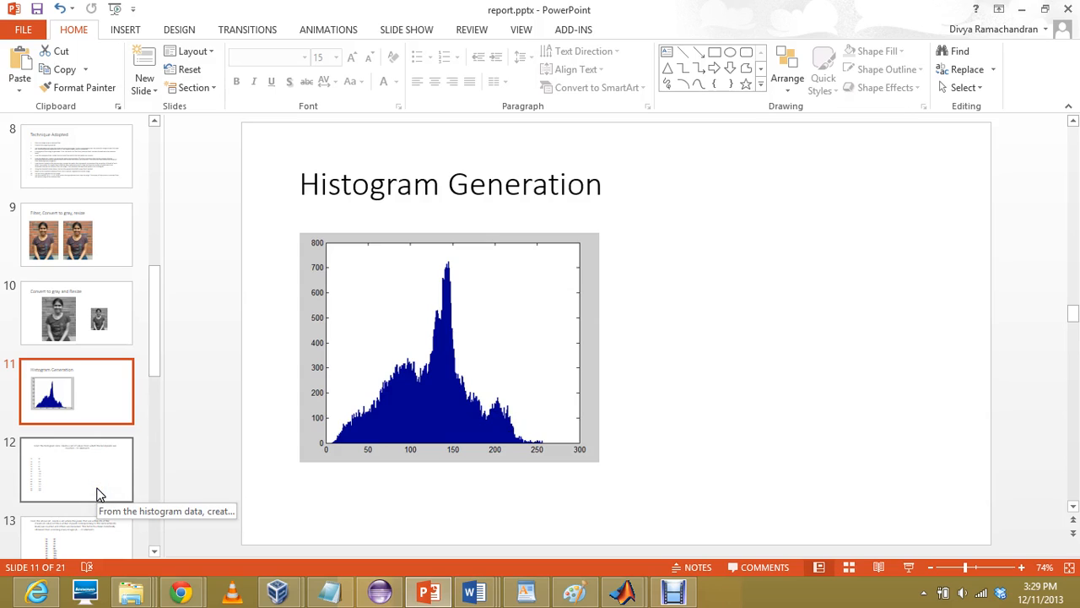
# Show slide 12 listing the 62 histogram values used to count local peaks
pyautogui.click(76, 468)
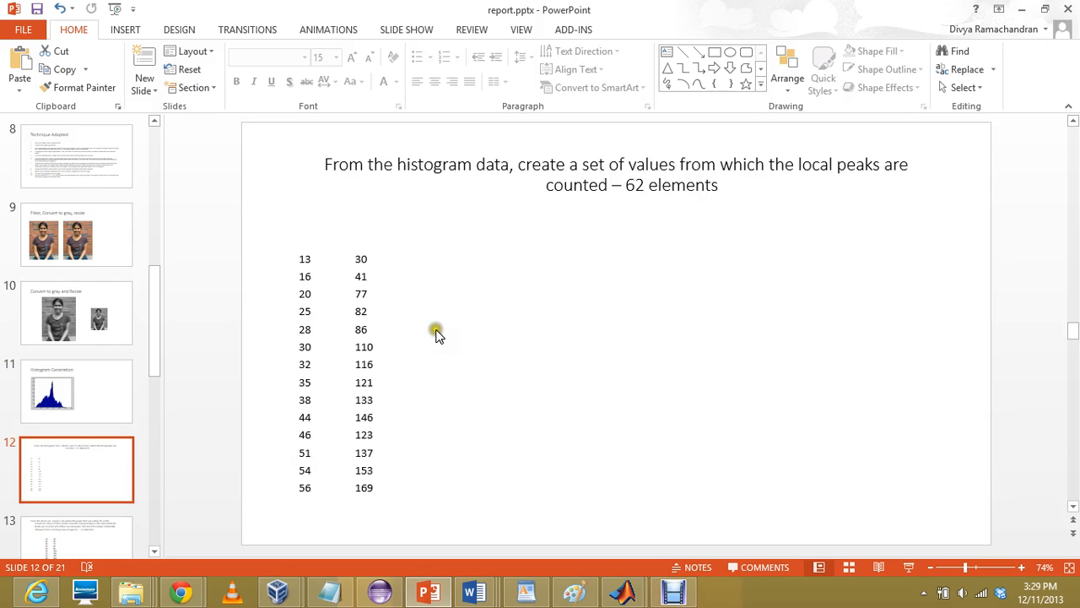
pyautogui.moveTo(362, 327)
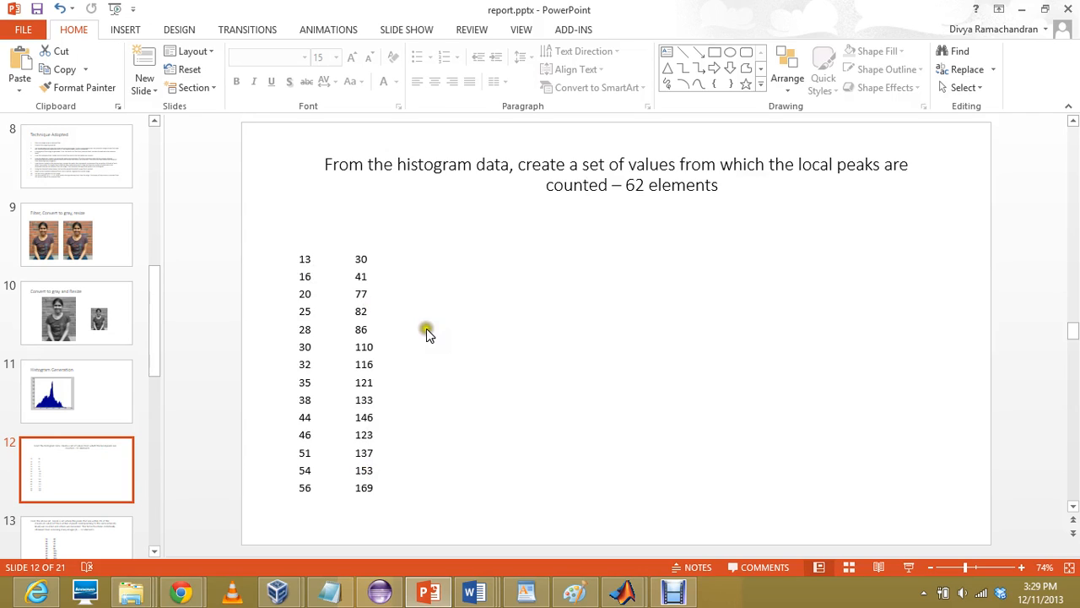
pyautogui.moveTo(454, 308)
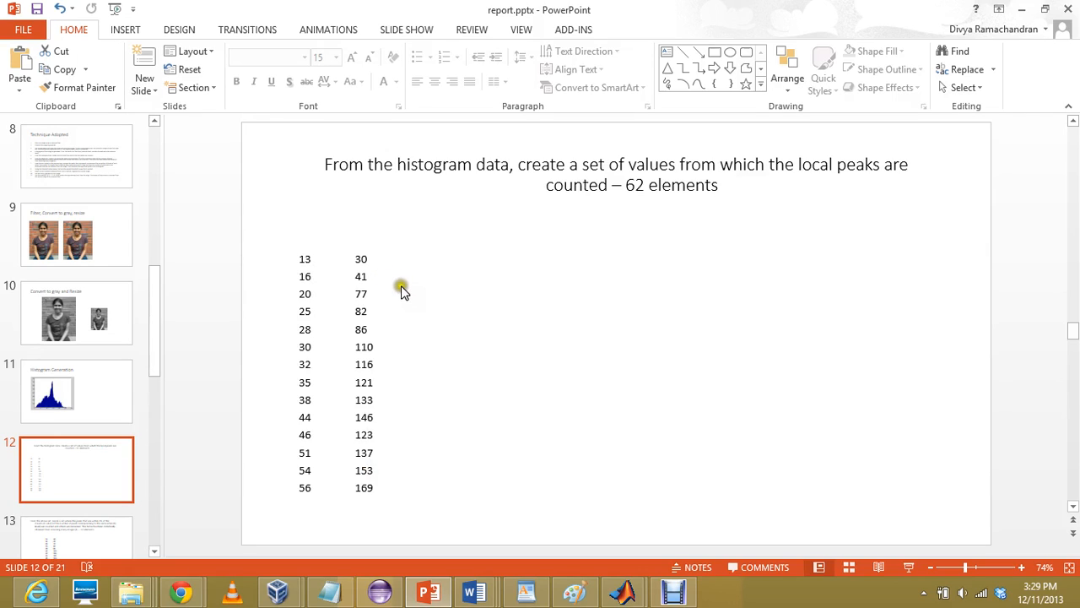
pyautogui.moveTo(109, 413)
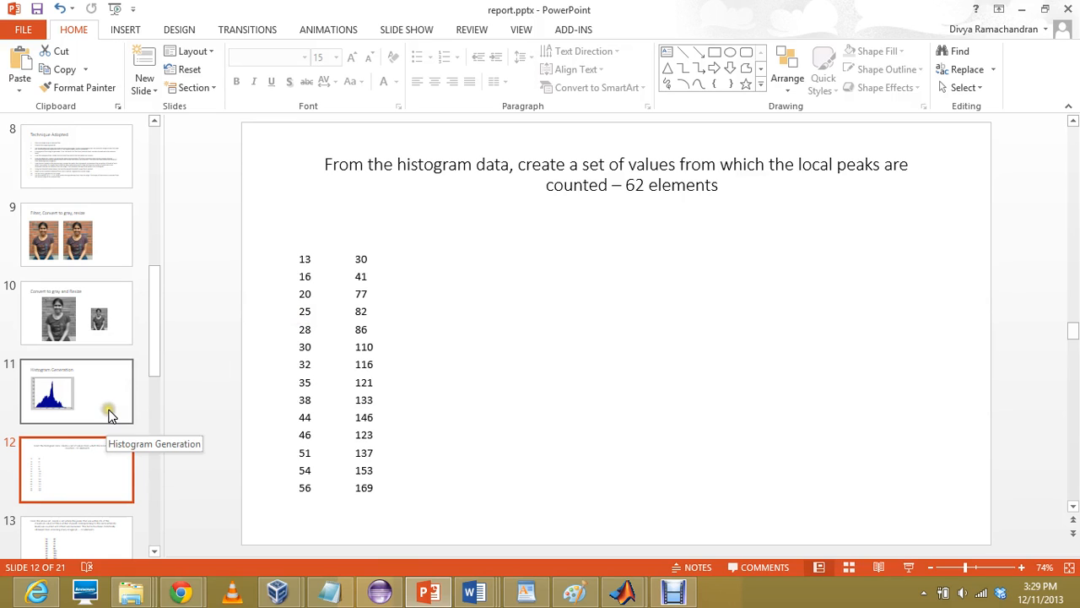
pyautogui.moveTo(93, 456)
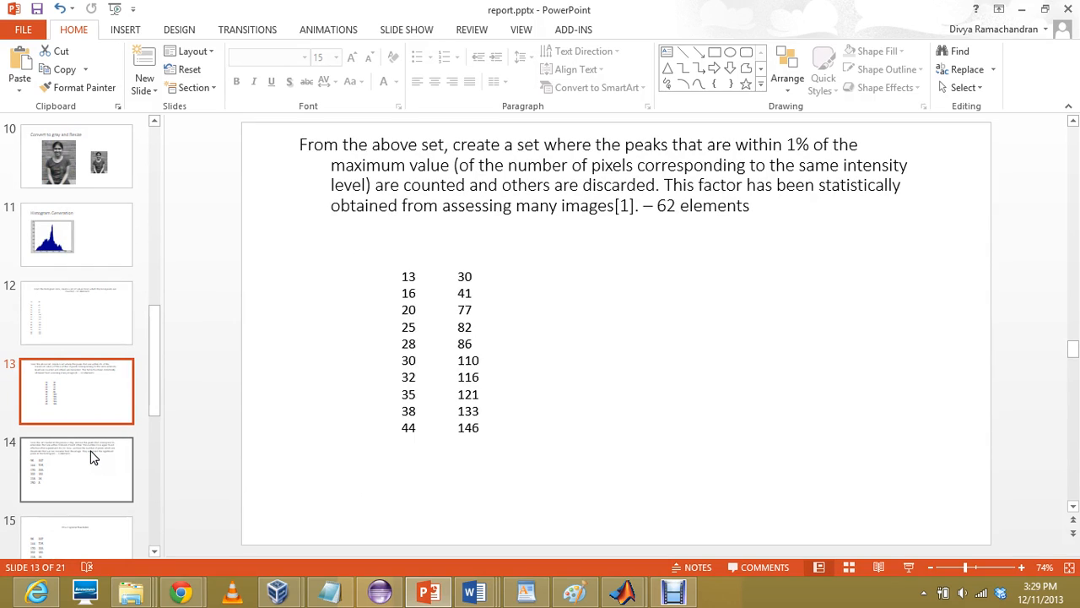
# Advance to the slide listing the six significant peaks after removing nearby intensities
pyautogui.click(76, 470)
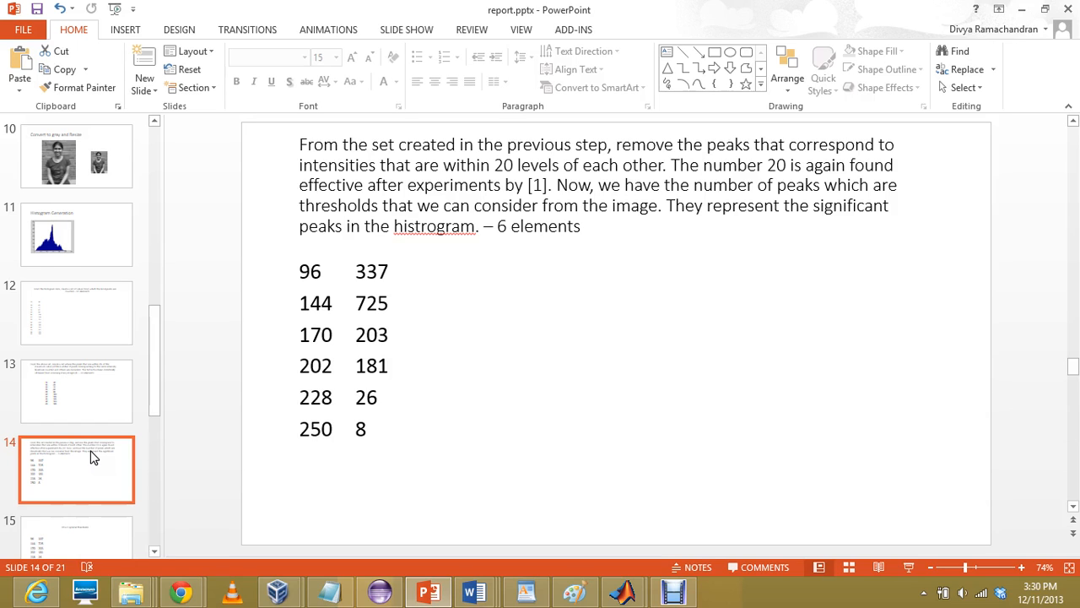
# Revisit the Otsu thresholds and close-peaks slides, then reach slide 17 on Canny edges
pyautogui.scroll(-3)
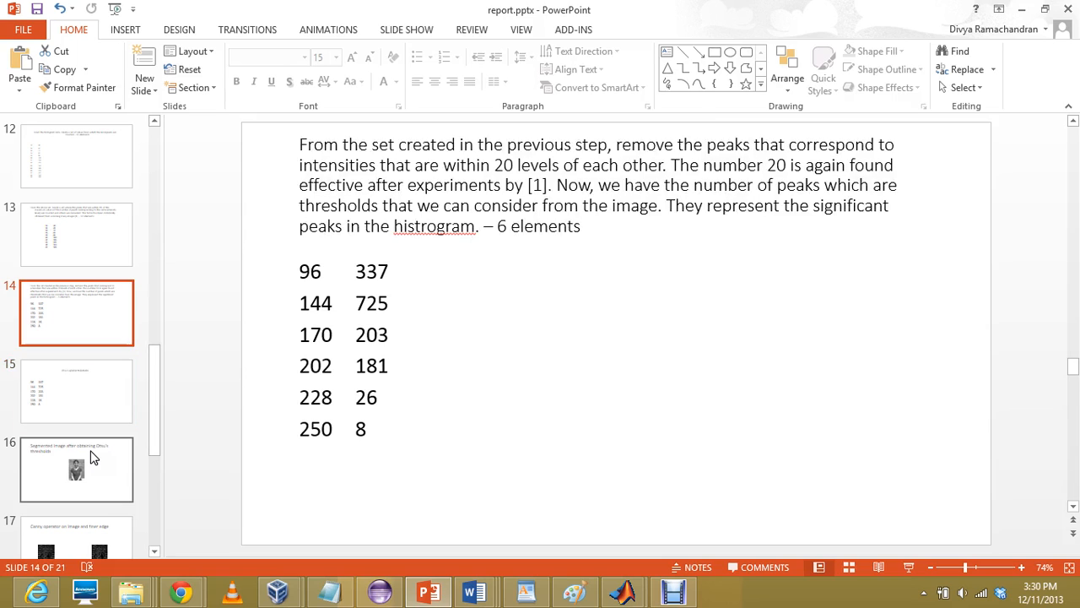
pyautogui.click(76, 391)
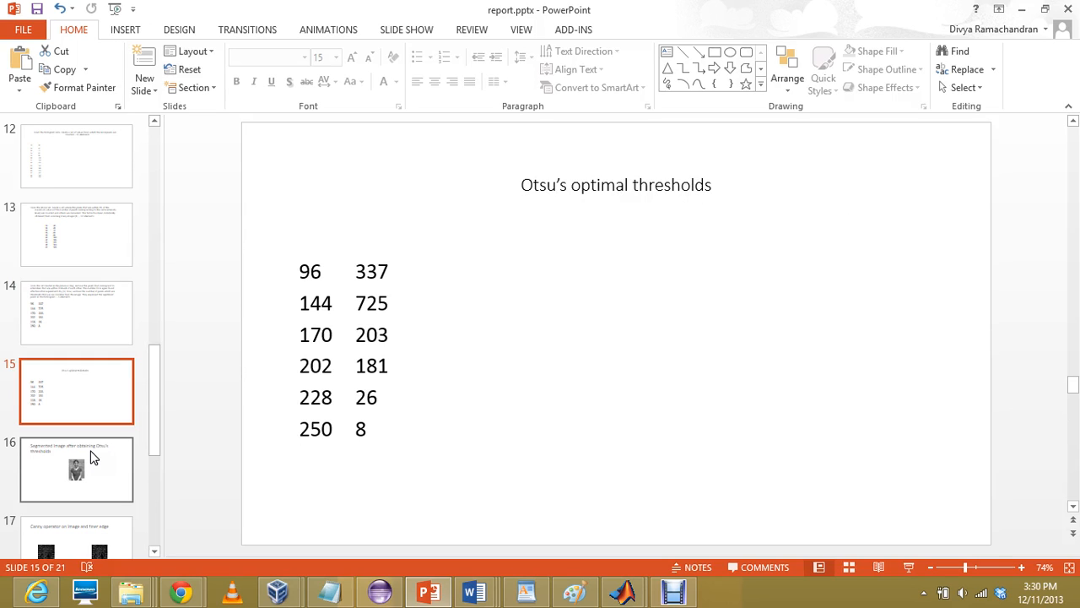
pyautogui.click(76, 313)
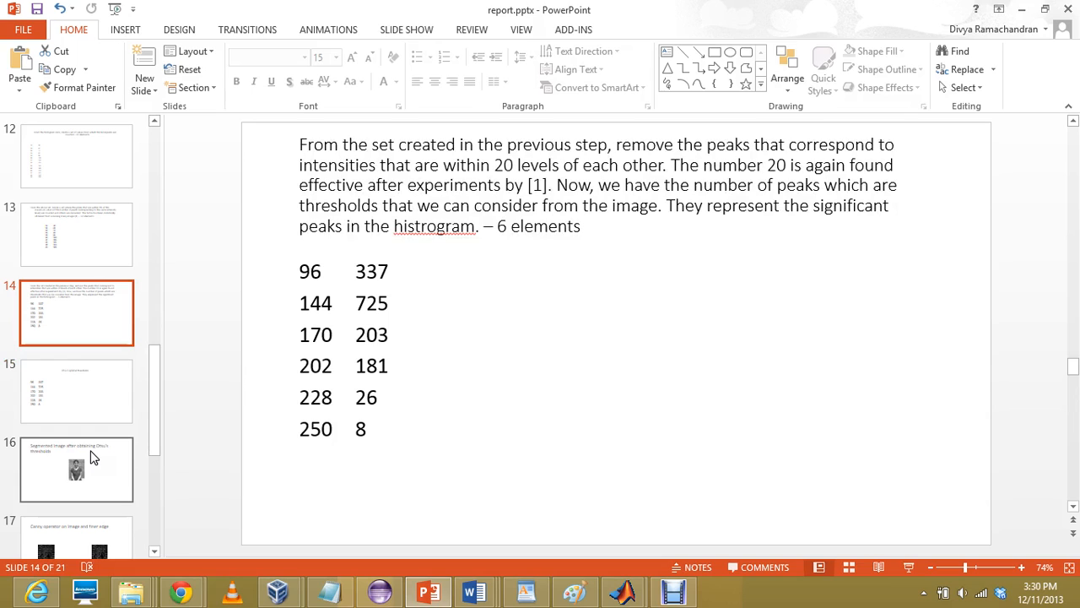
pyautogui.click(76, 391)
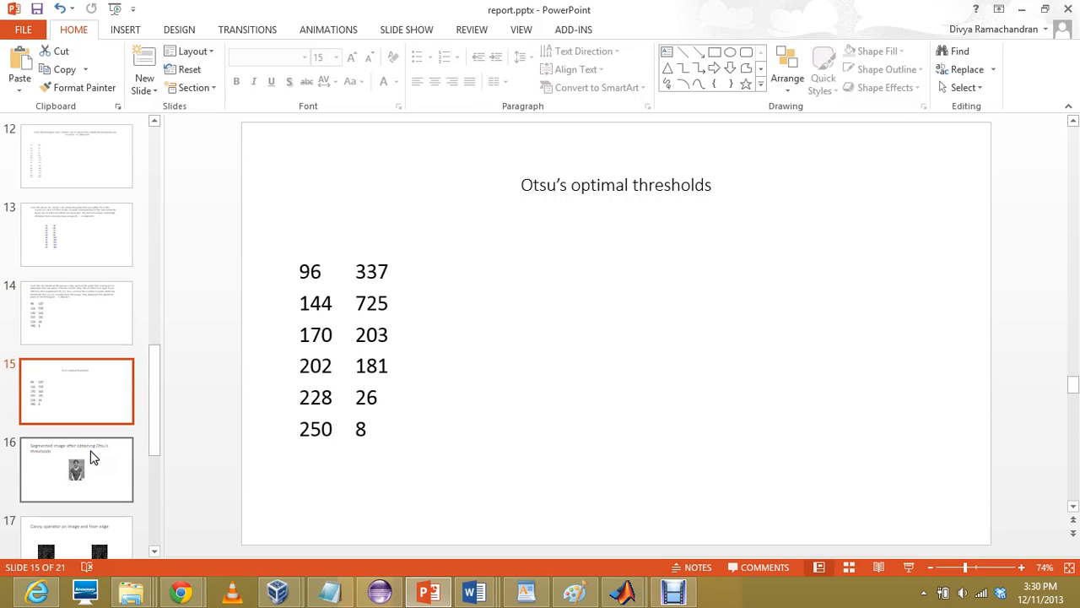
pyautogui.click(76, 469)
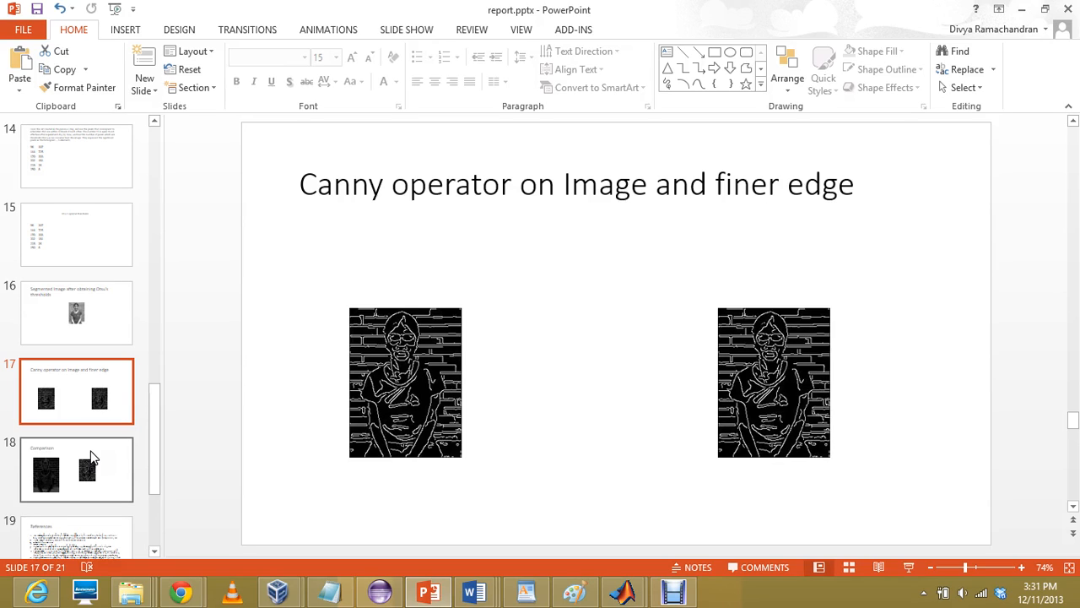
# Go through slide 18, Comparison, to slide 19, References, listing eleven sources
pyautogui.click(76, 469)
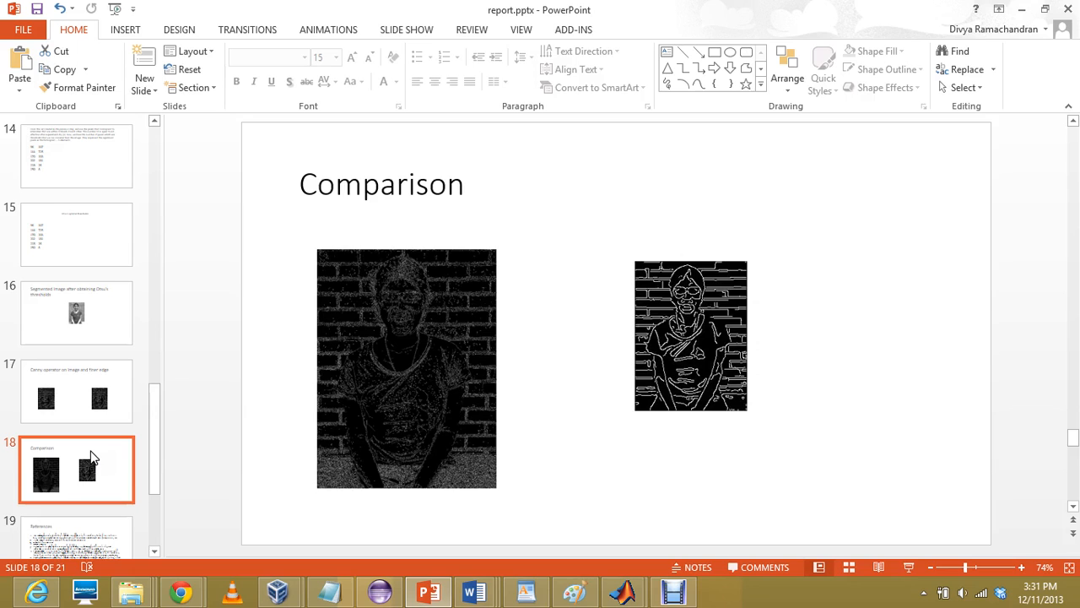
pyautogui.scroll(-3)
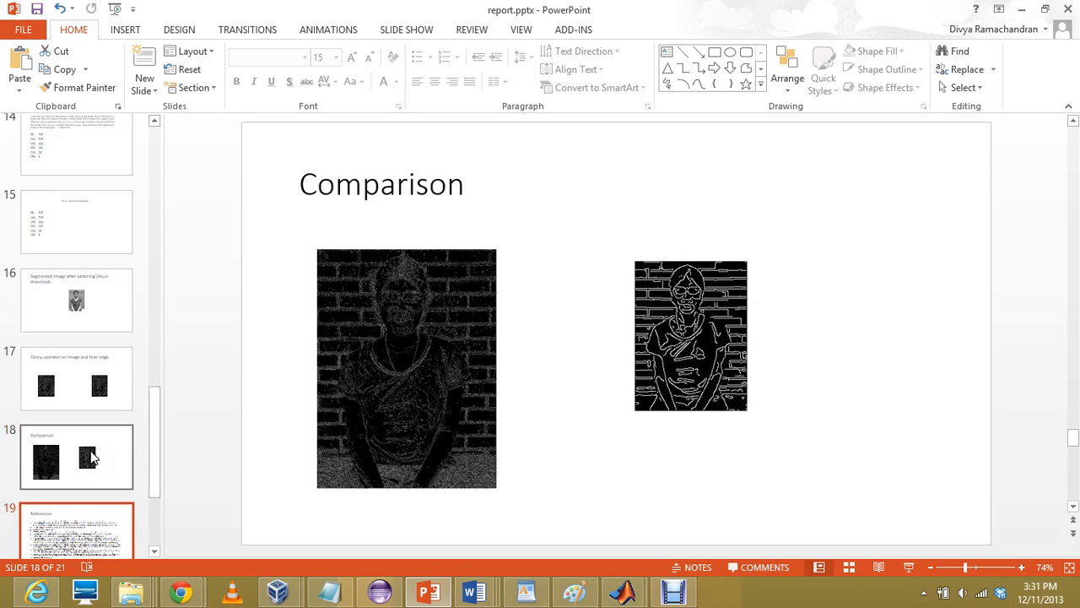
pyautogui.click(76, 530)
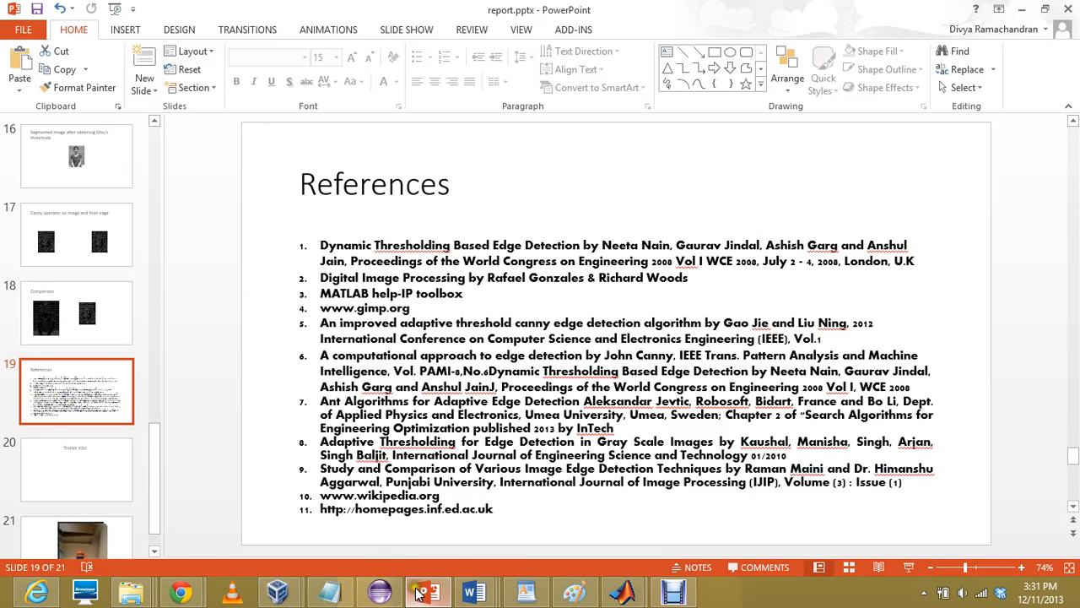
pyautogui.moveTo(623, 591)
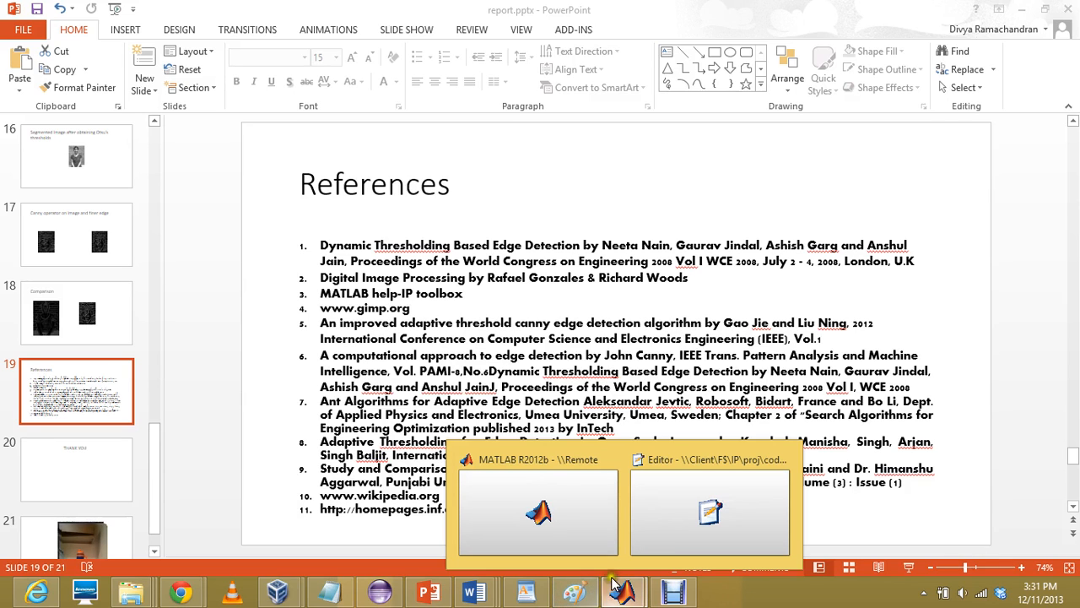
# Return to the myEdgeSave.m editor, scroll to the top, and run the edge-detection script
pyautogui.click(709, 512)
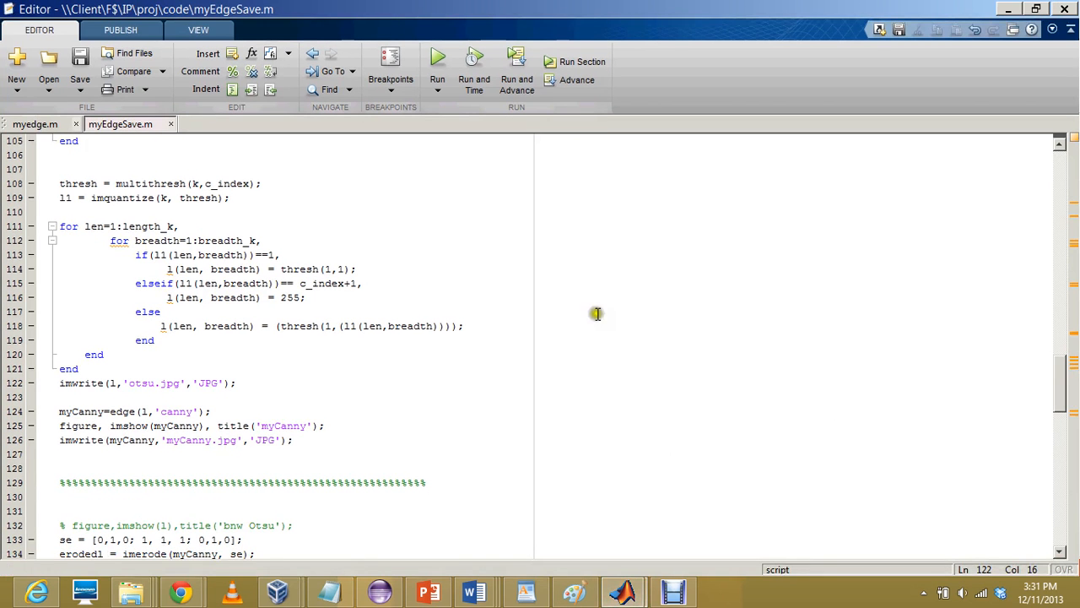
pyautogui.scroll(3)
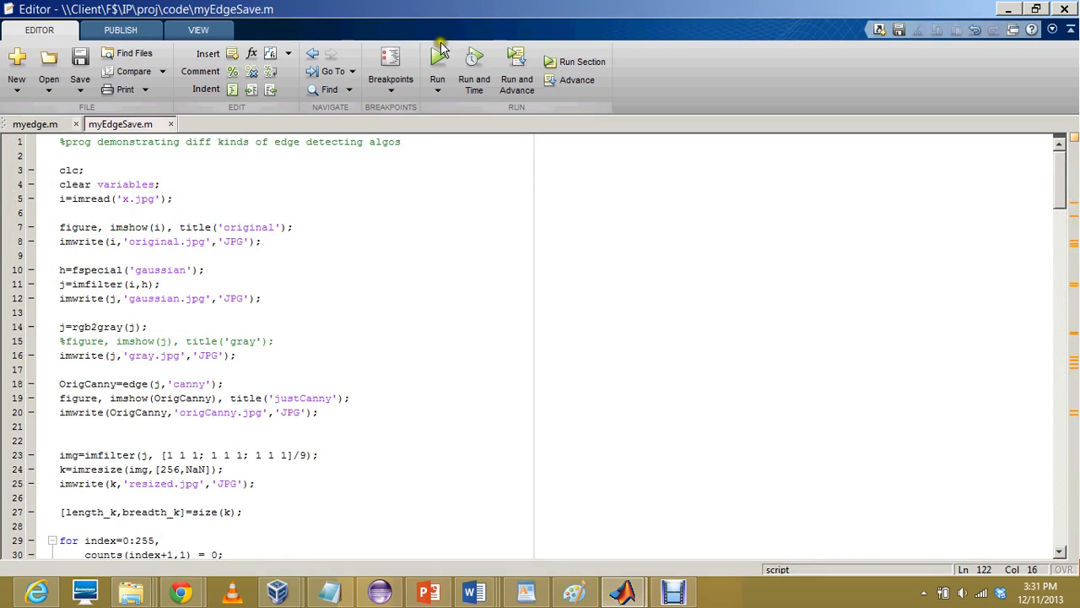
pyautogui.moveTo(589, 237)
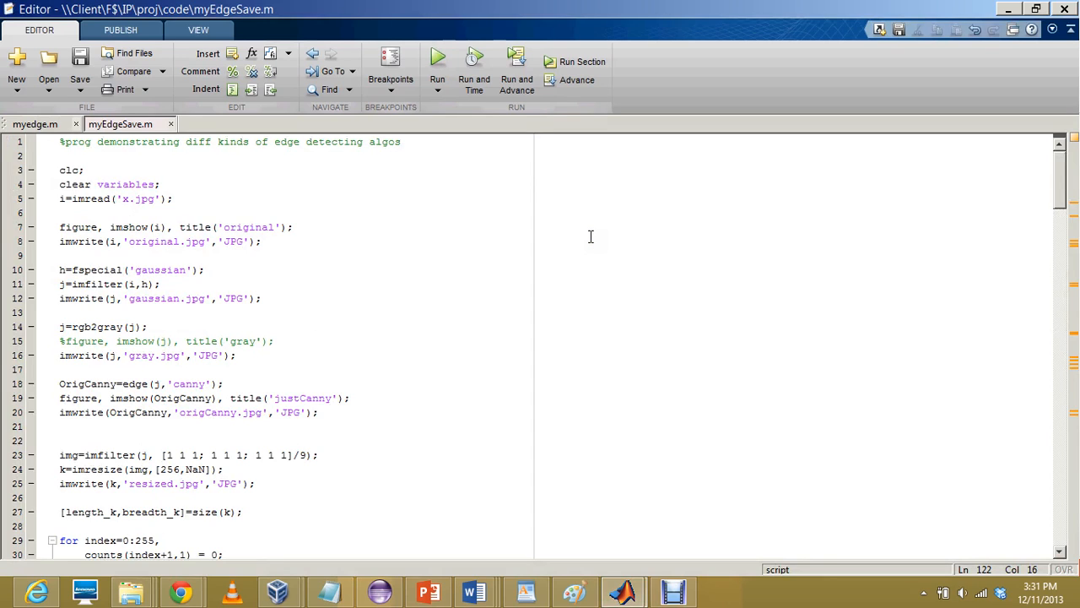
pyautogui.click(437, 61)
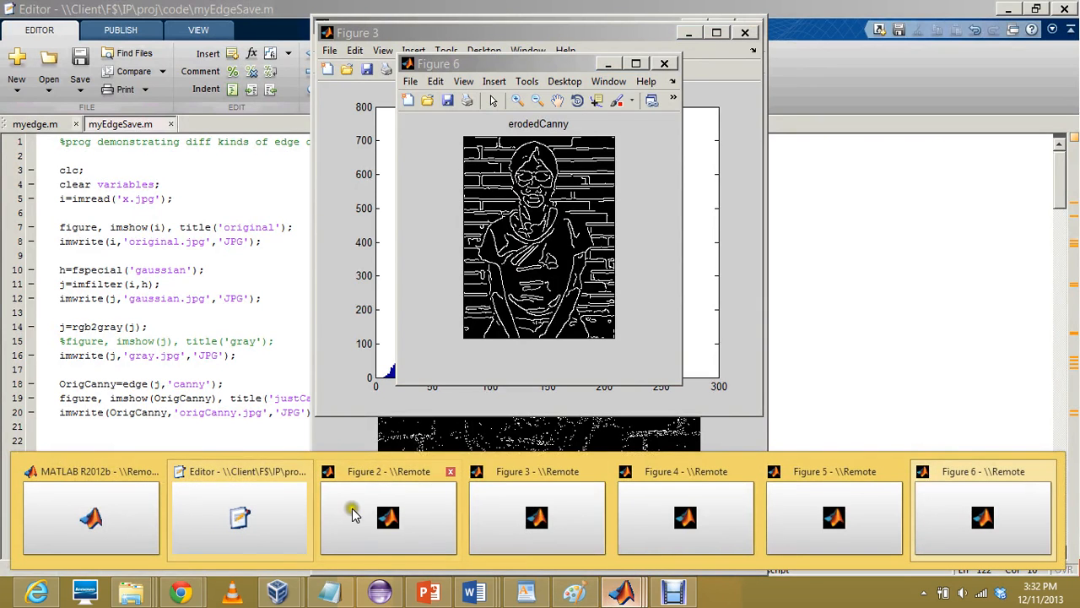
# View the justCanny figure, then close it and the histogram figure
pyautogui.click(387, 517)
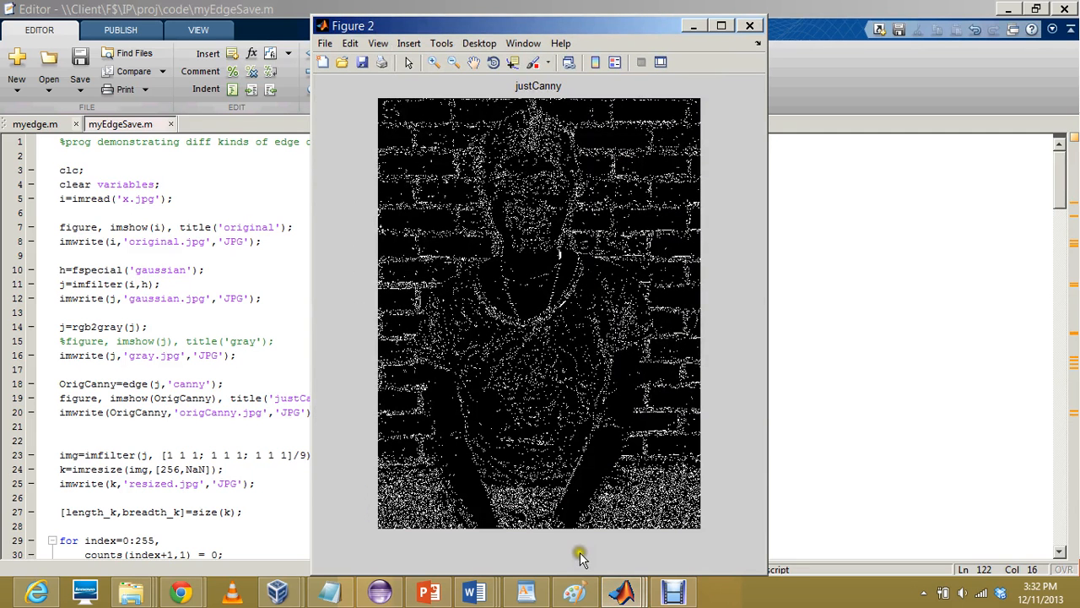
pyautogui.moveTo(502, 223)
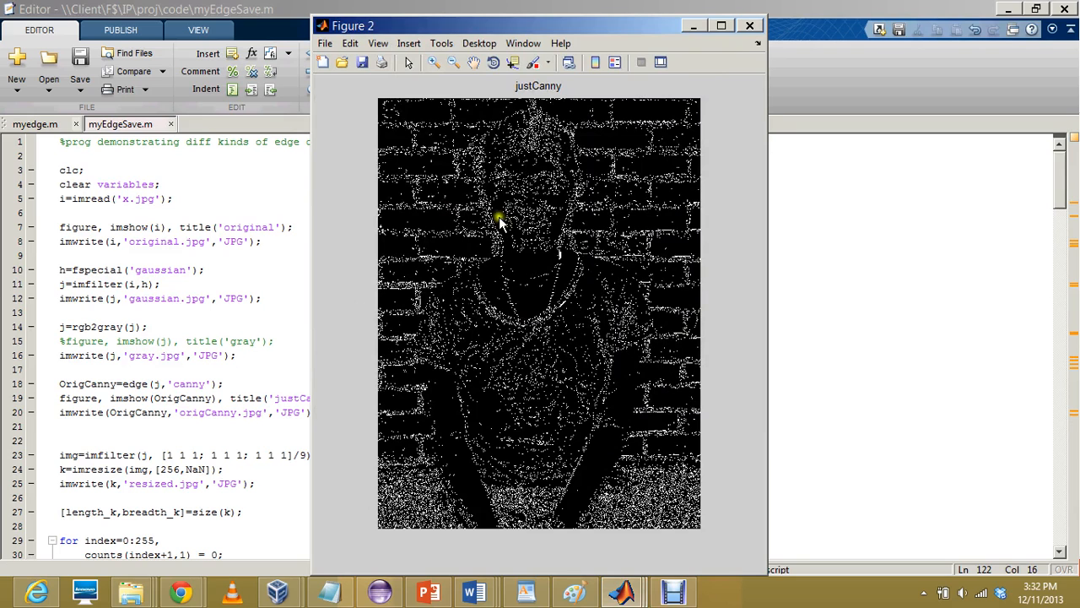
pyautogui.moveTo(612, 497)
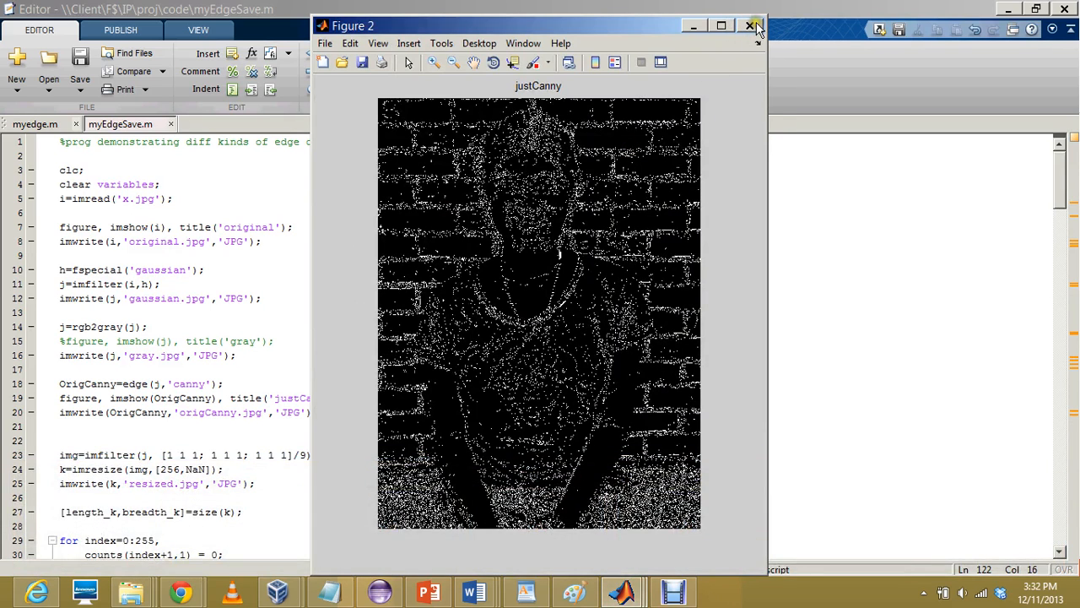
pyautogui.click(750, 26)
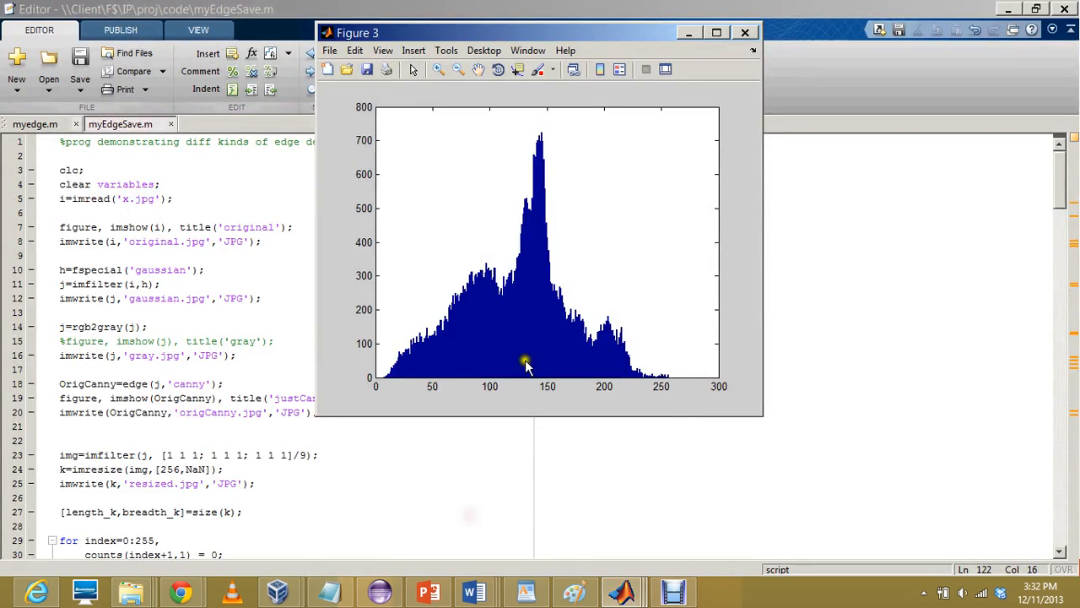
pyautogui.moveTo(570, 209)
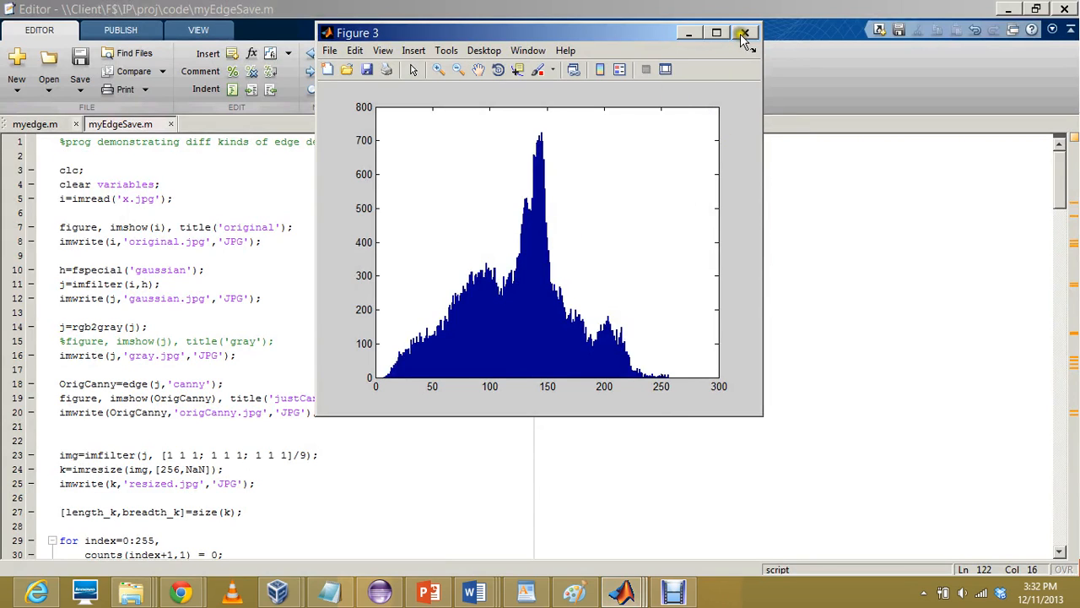
pyautogui.click(745, 33)
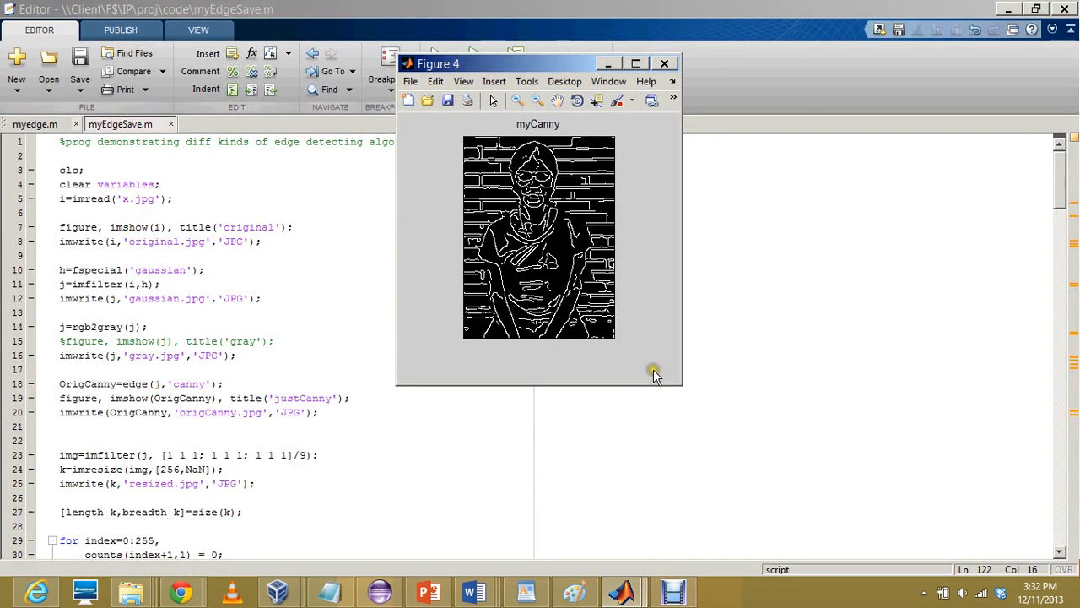
pyautogui.moveTo(635, 487)
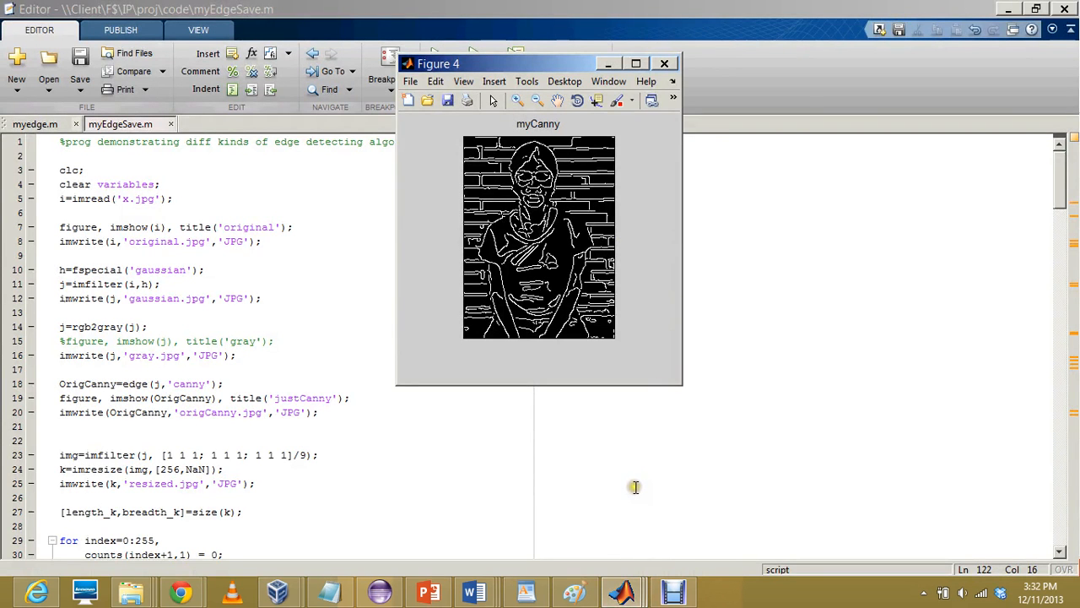
pyautogui.moveTo(623, 591)
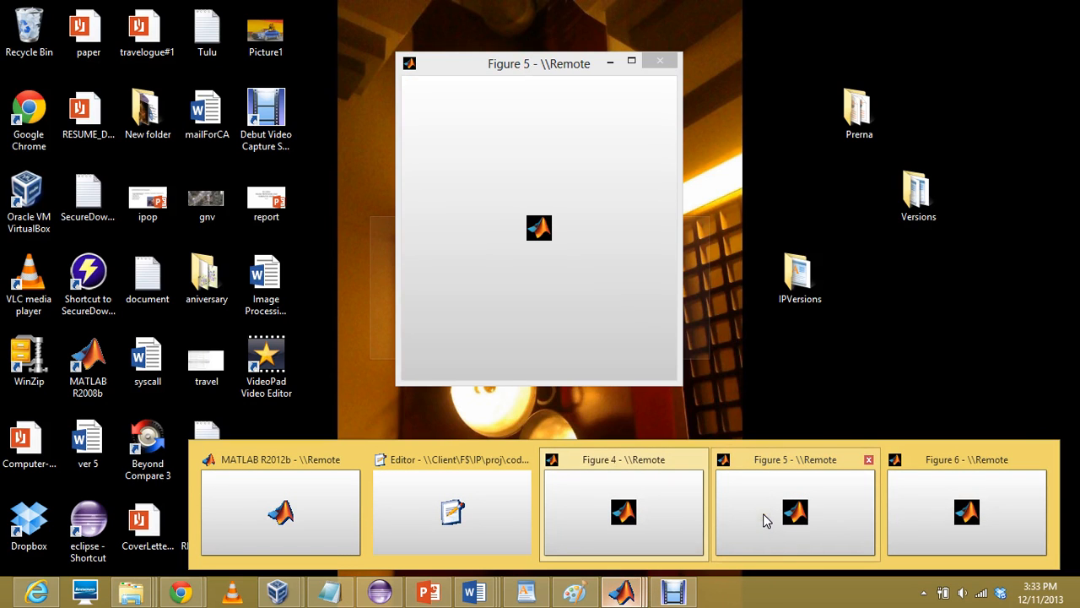
# View the myCanny and newl figures, then scroll the script to the myCanny code
pyautogui.click(623, 512)
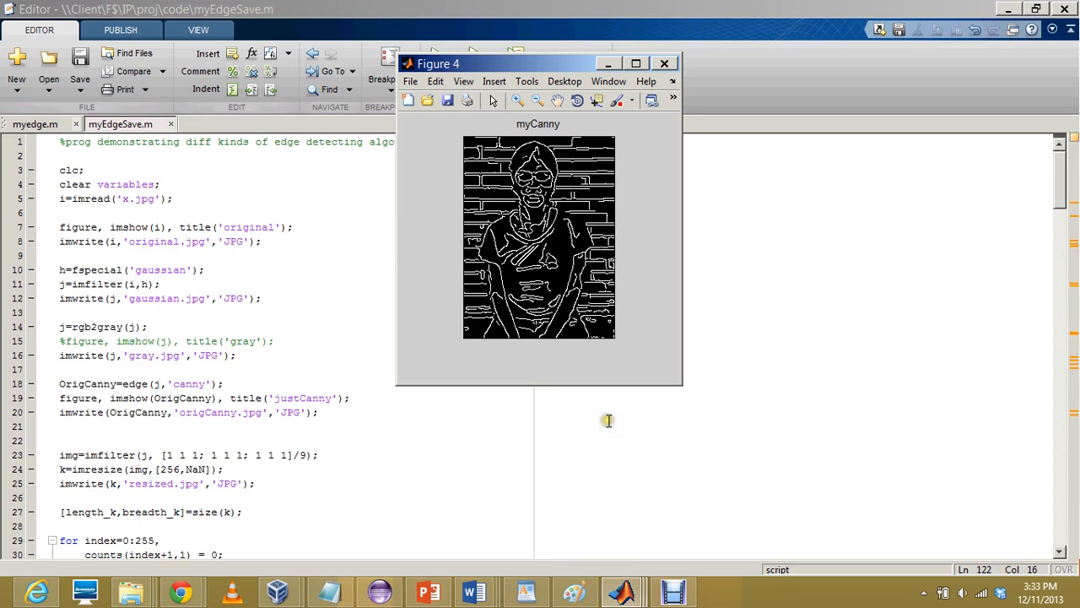
pyautogui.moveTo(620, 589)
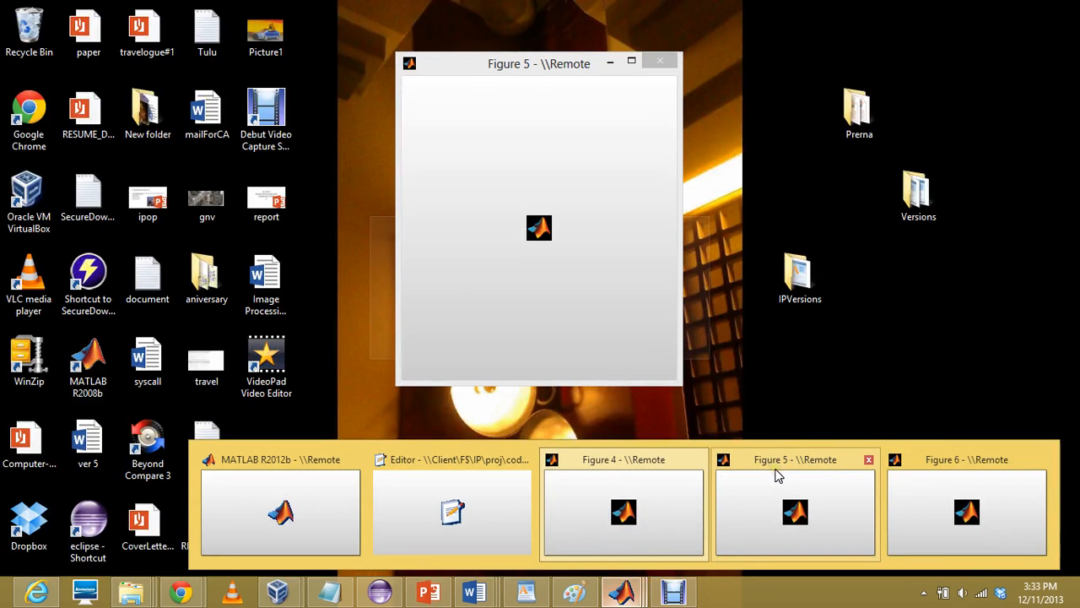
pyautogui.click(795, 506)
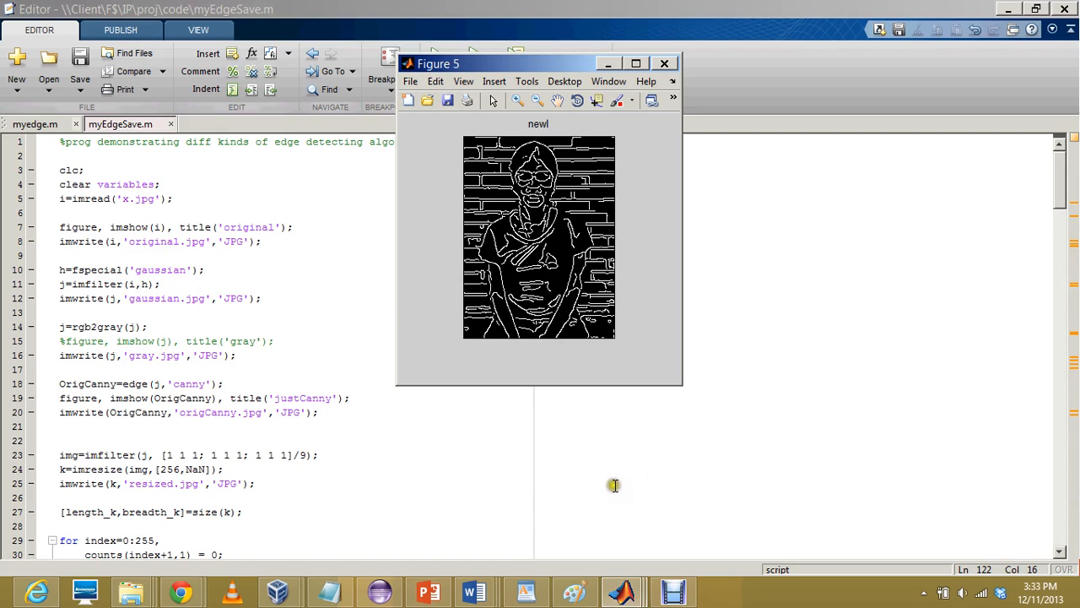
pyautogui.moveTo(633, 578)
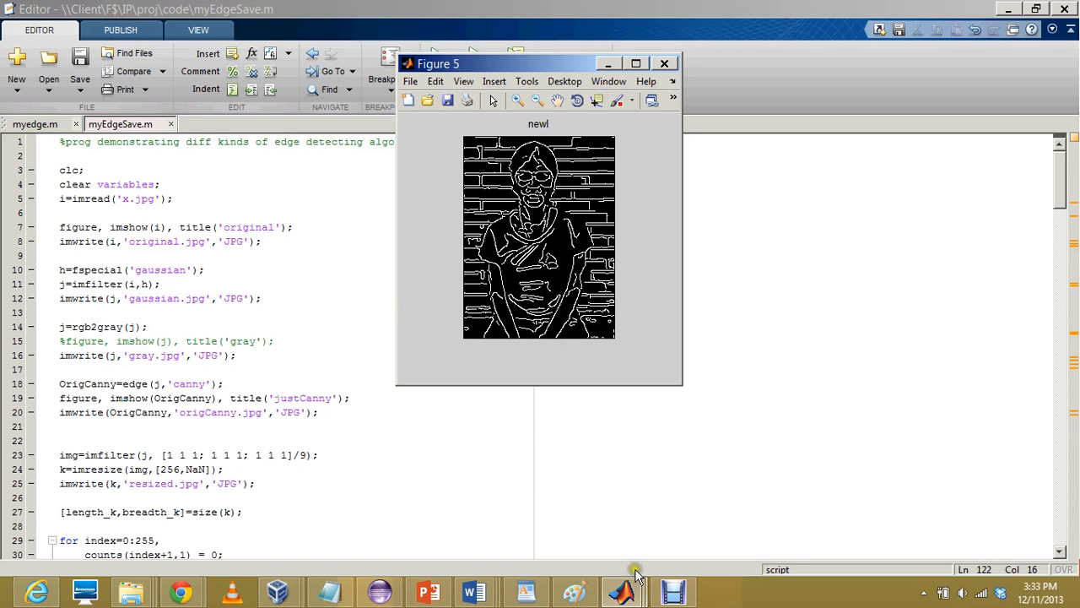
pyautogui.moveTo(624, 591)
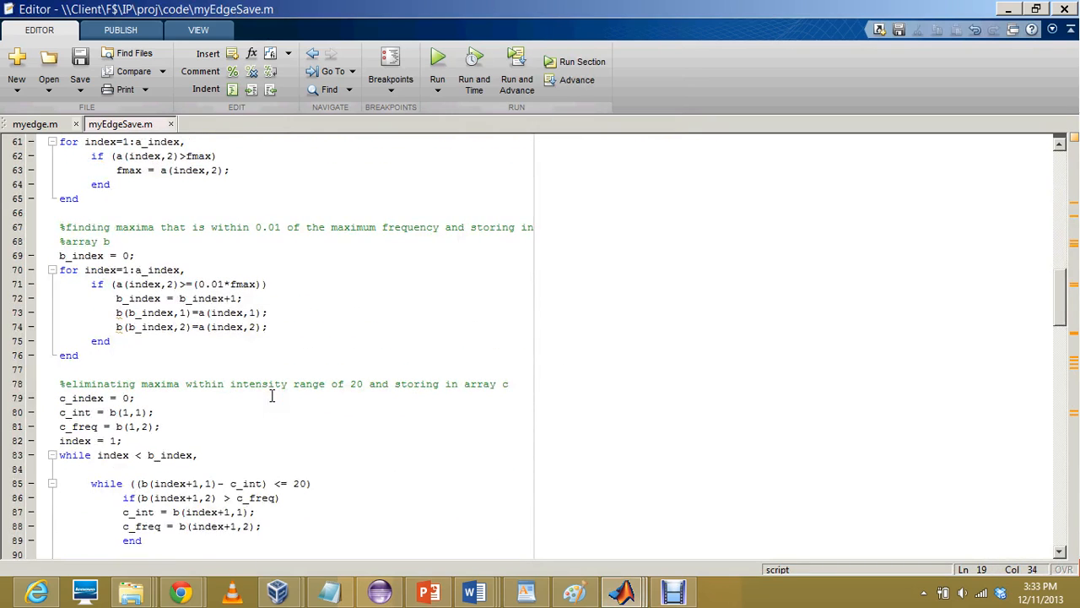
pyautogui.scroll(-3)
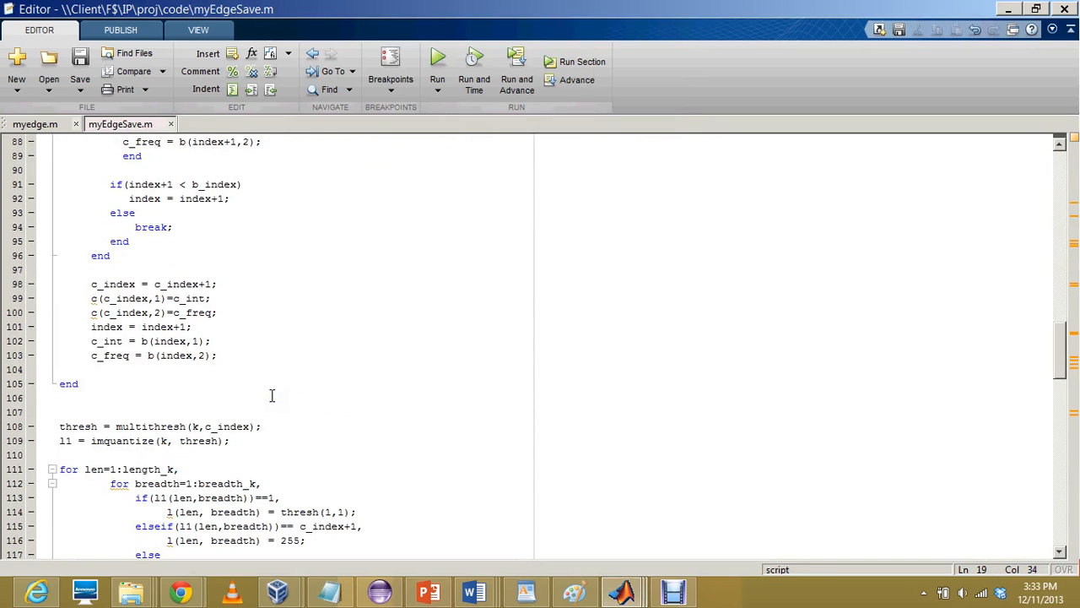
pyautogui.scroll(-3)
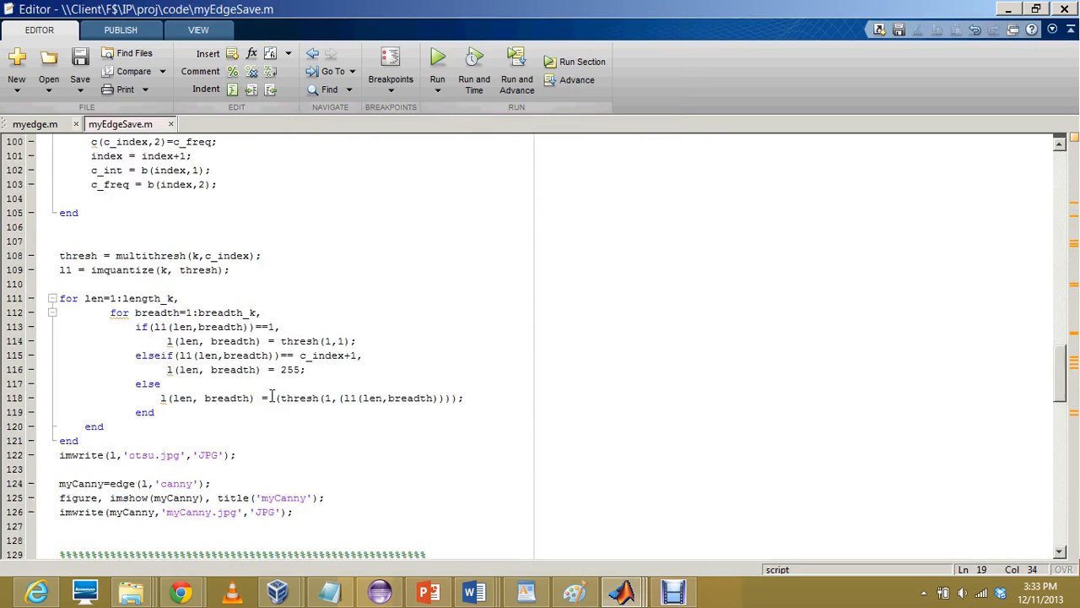
pyautogui.scroll(-3)
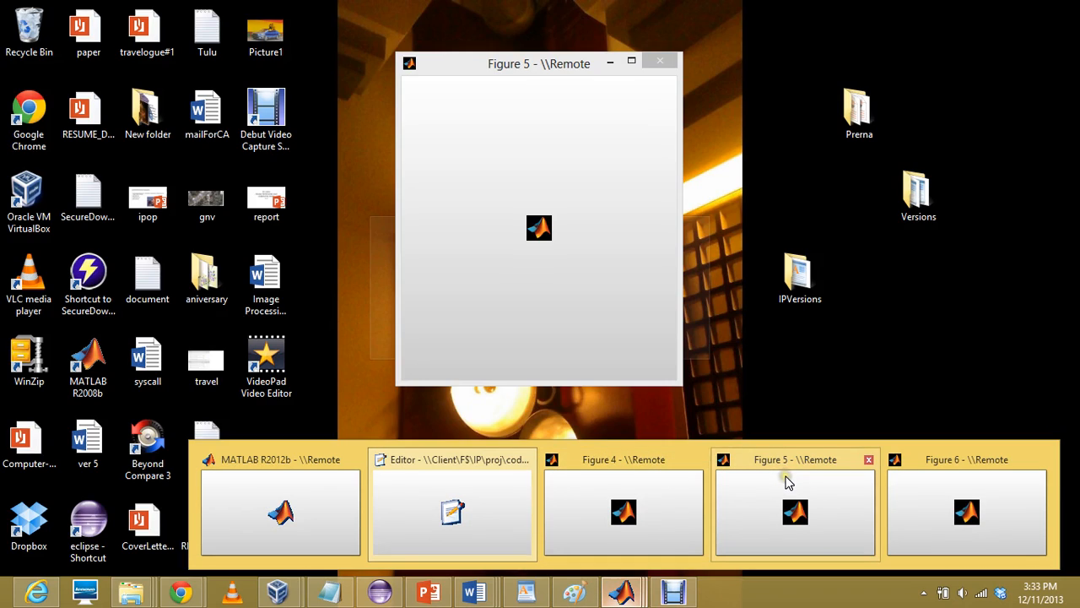
# Review the erosion code and erodedCanny figure, then open the desktop showing the c array
pyautogui.click(453, 506)
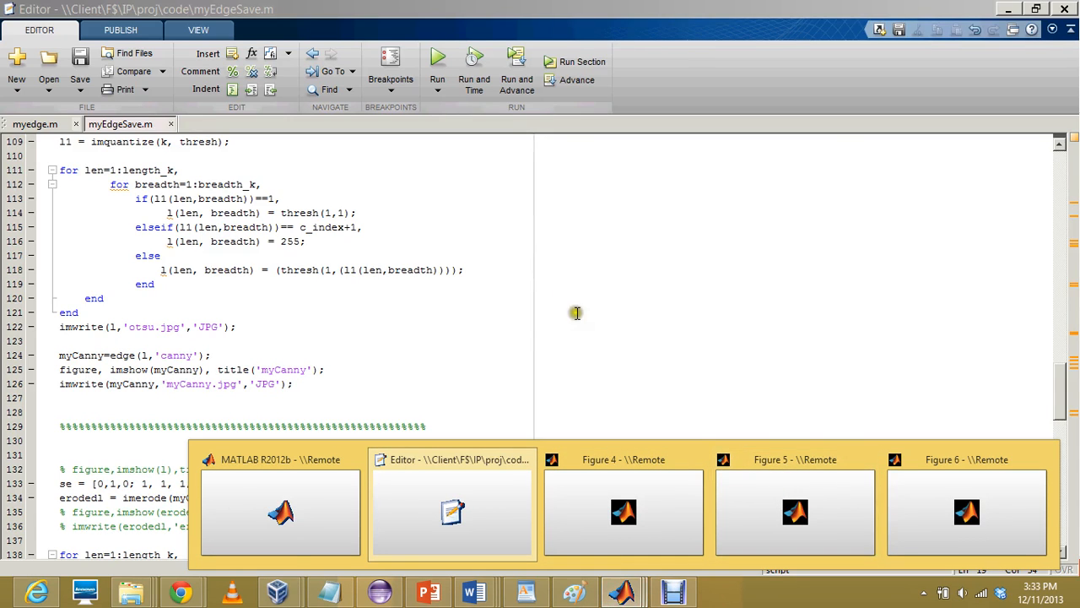
pyautogui.click(794, 506)
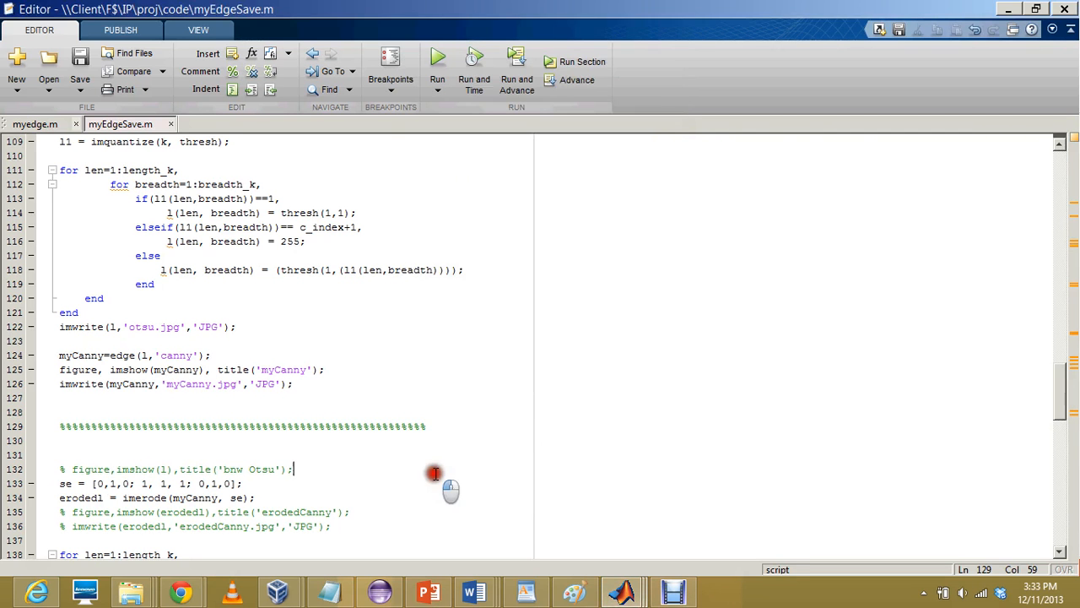
pyautogui.scroll(-3)
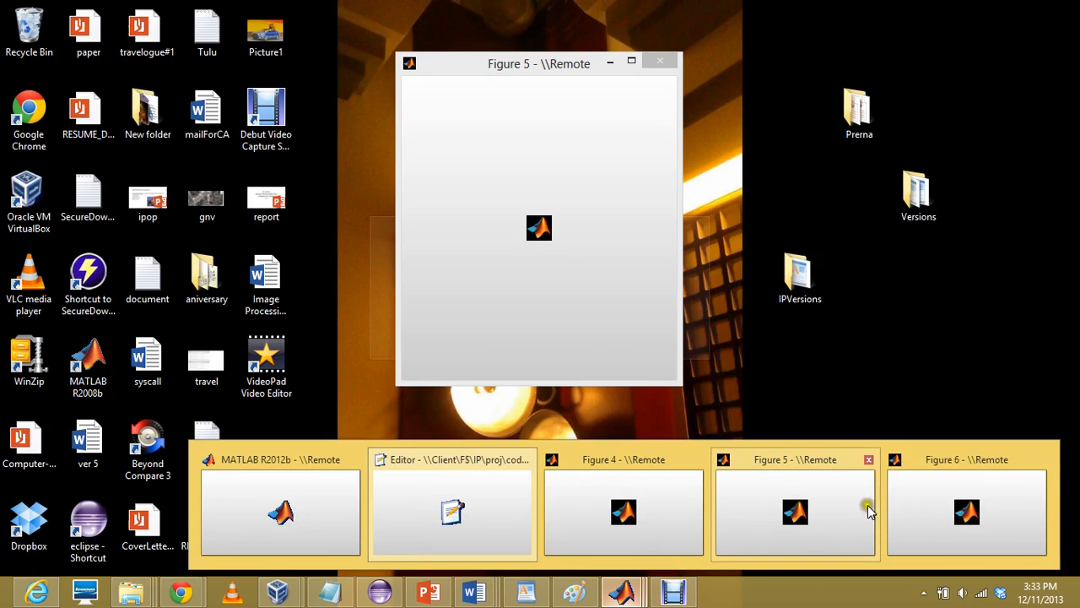
pyautogui.click(966, 511)
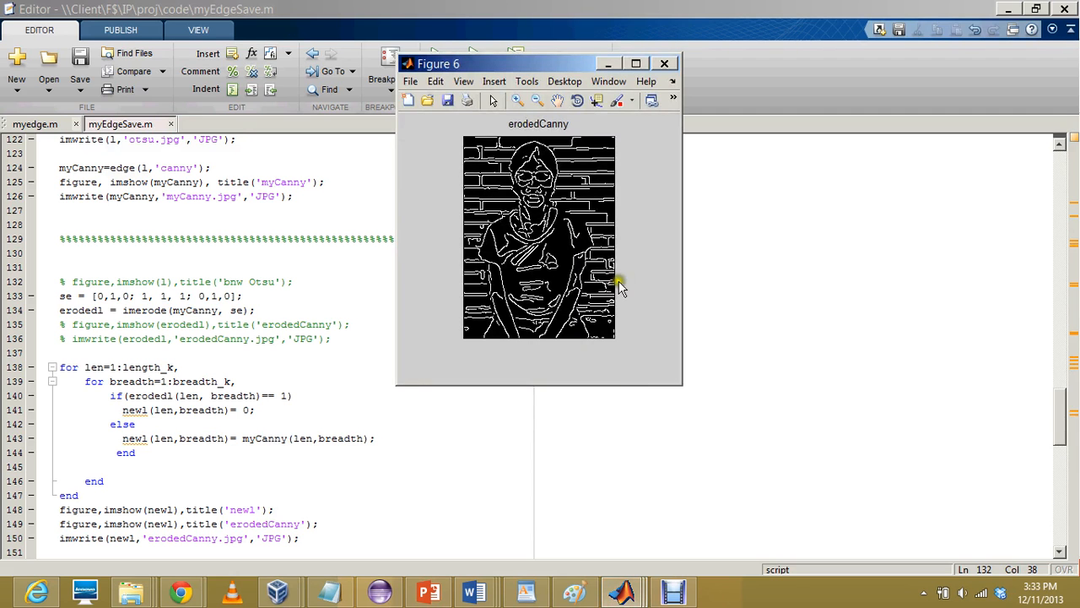
pyautogui.click(664, 64)
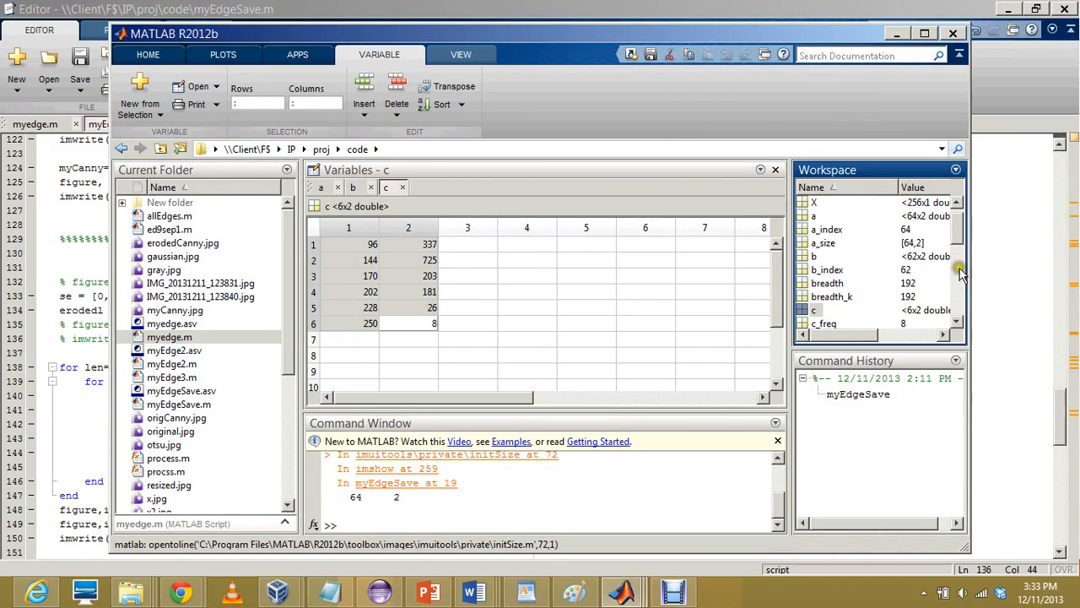
pyautogui.scroll(-3)
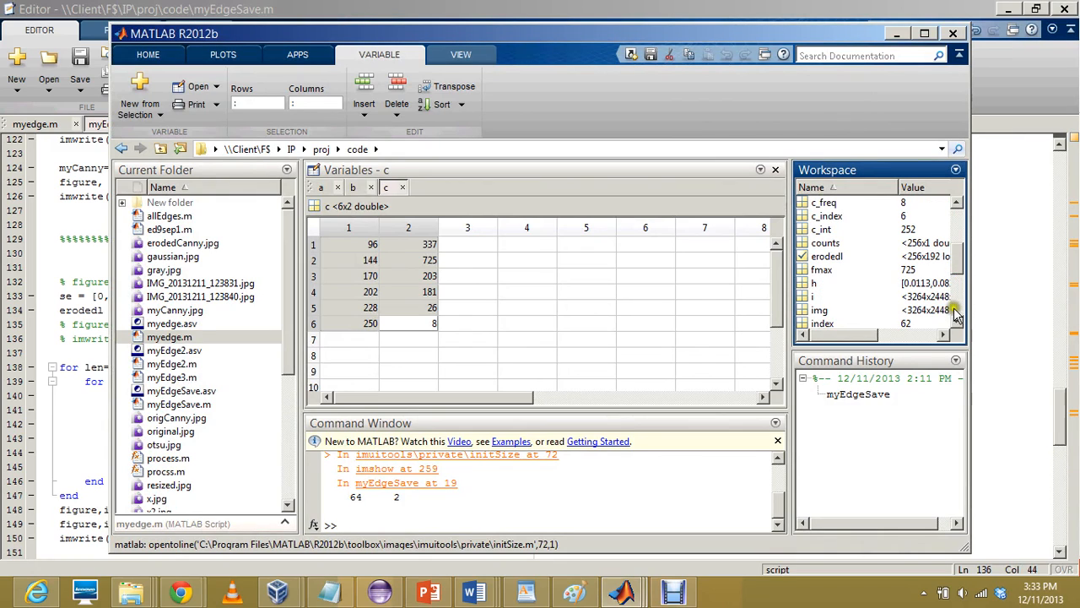
pyautogui.scroll(-3)
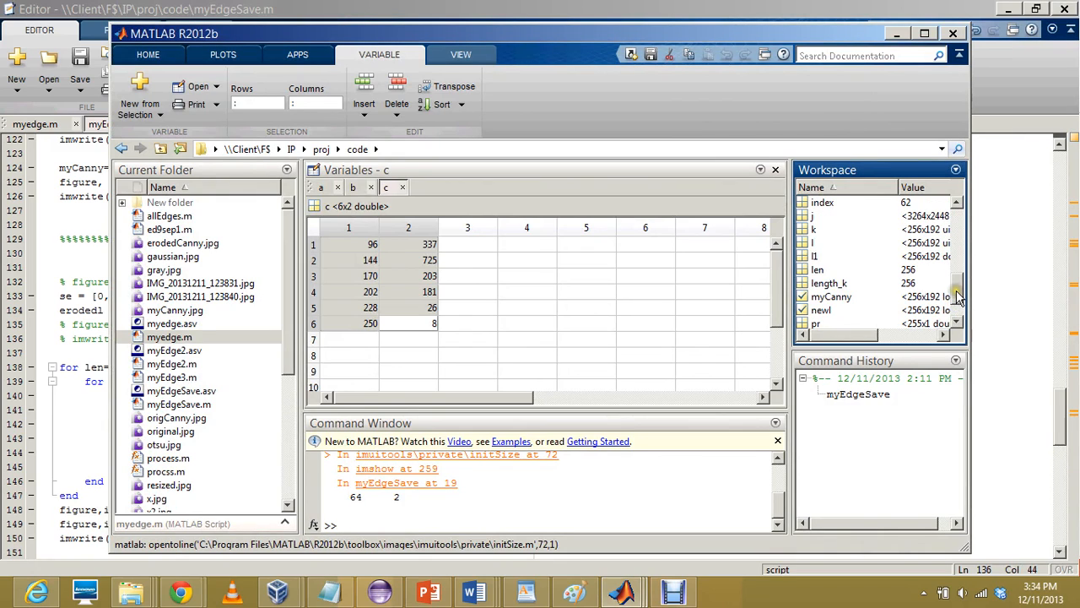
pyautogui.scroll(-3)
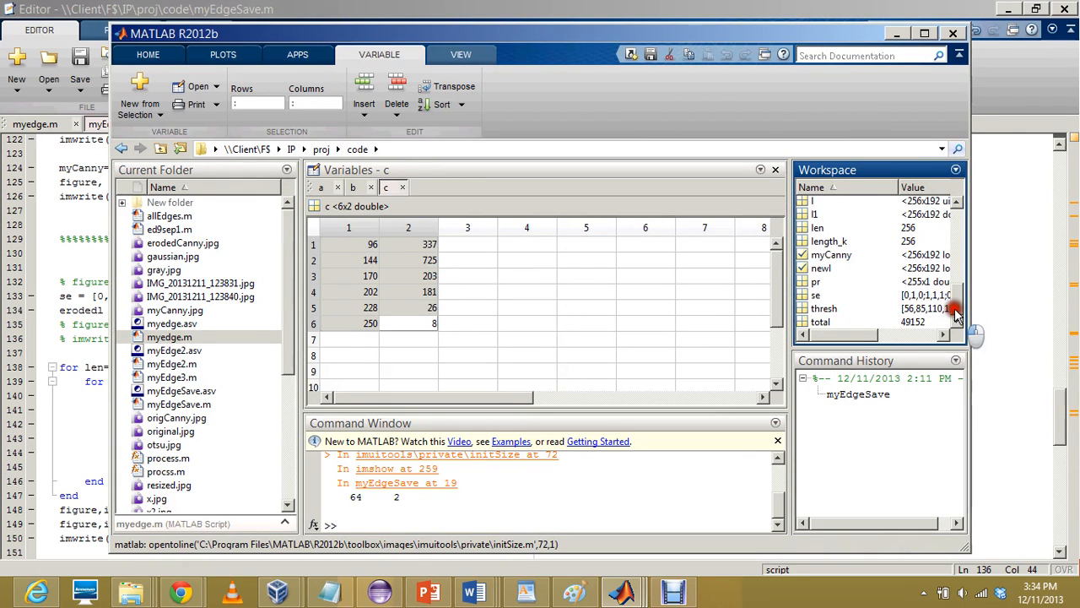
pyautogui.scroll(3)
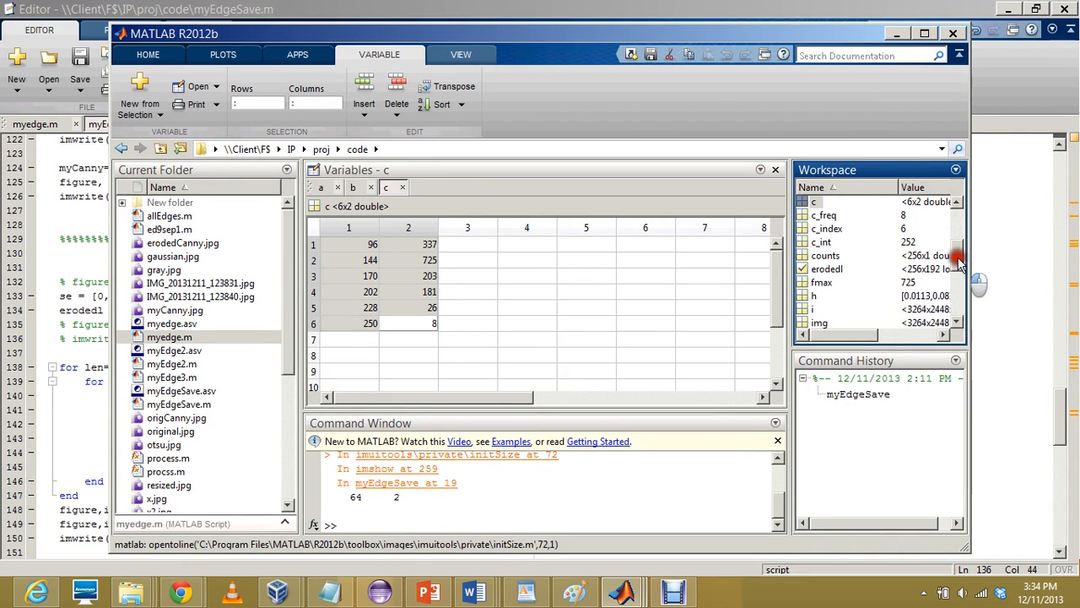
pyautogui.scroll(3)
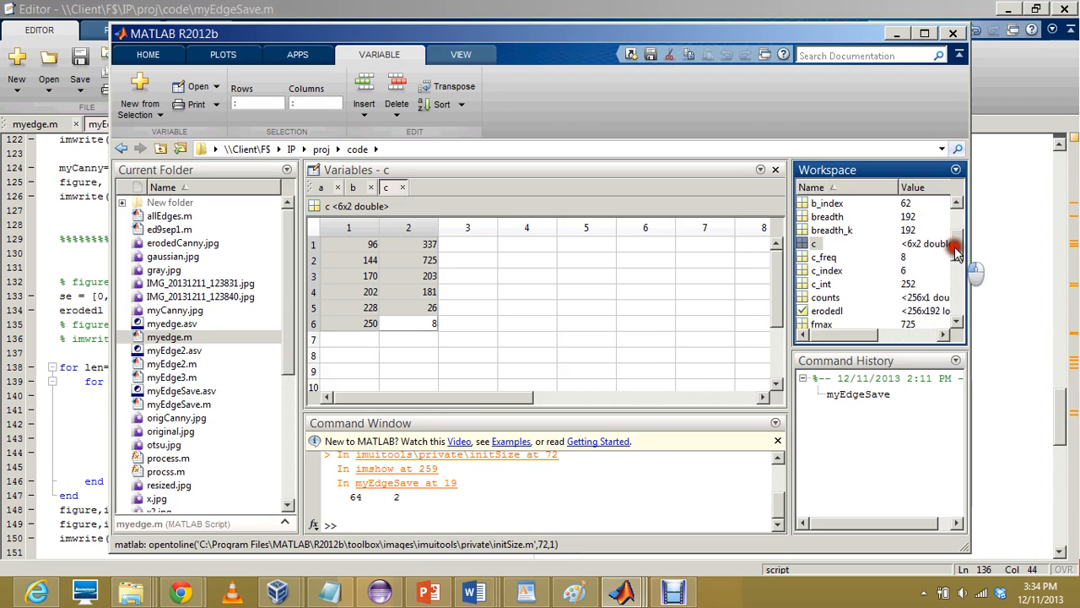
pyautogui.scroll(3)
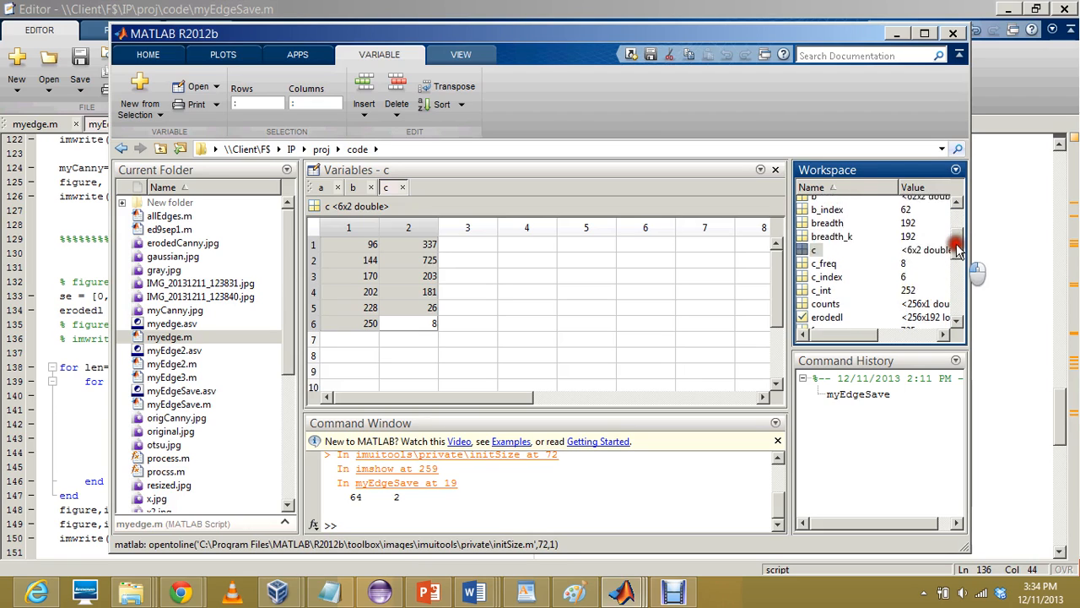
pyautogui.scroll(3)
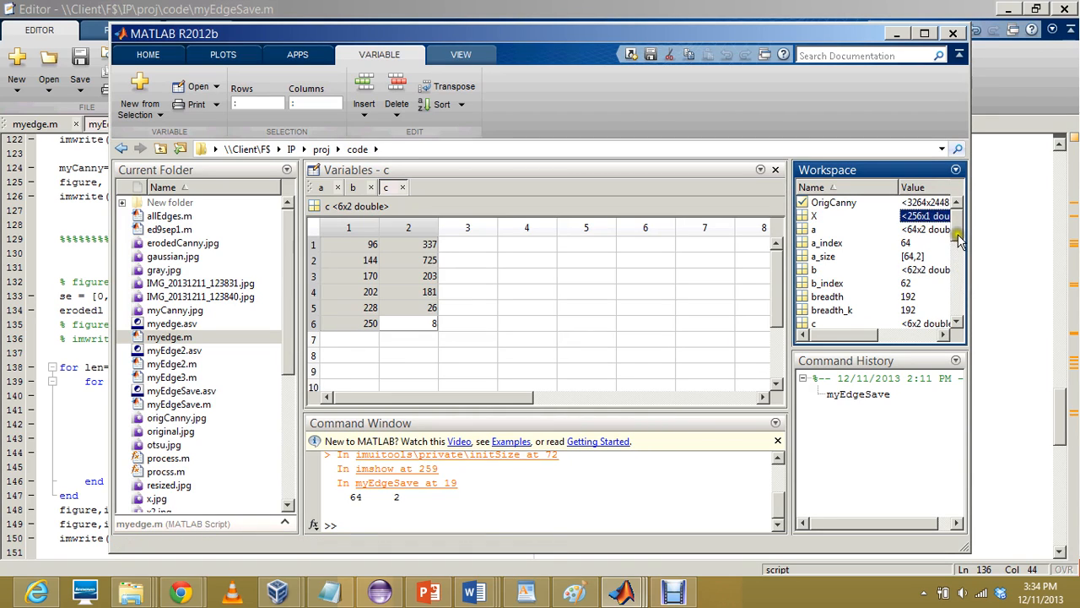
pyautogui.scroll(-3)
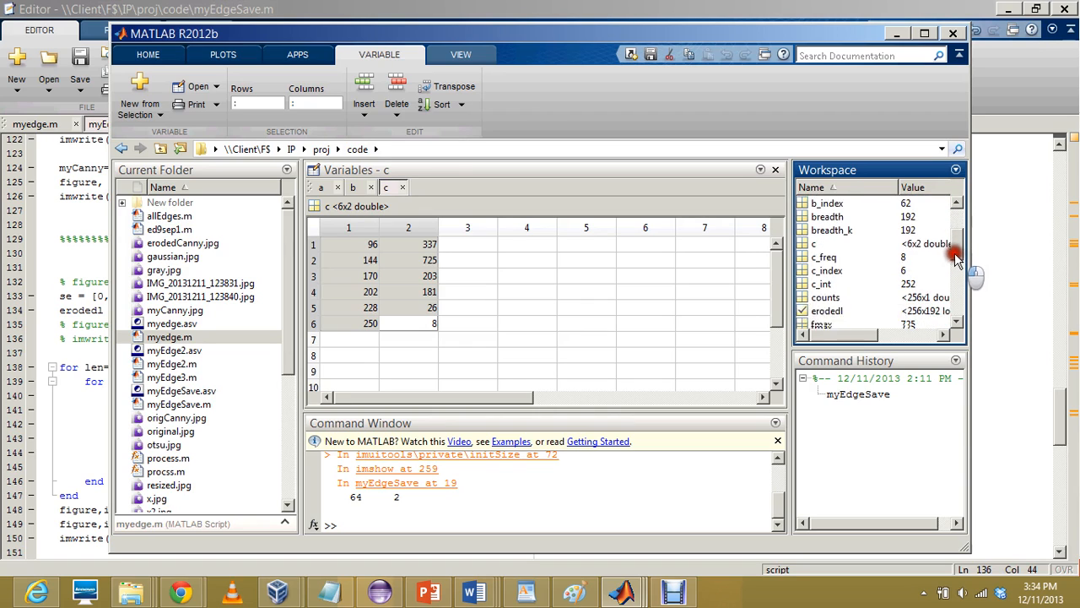
pyautogui.scroll(-3)
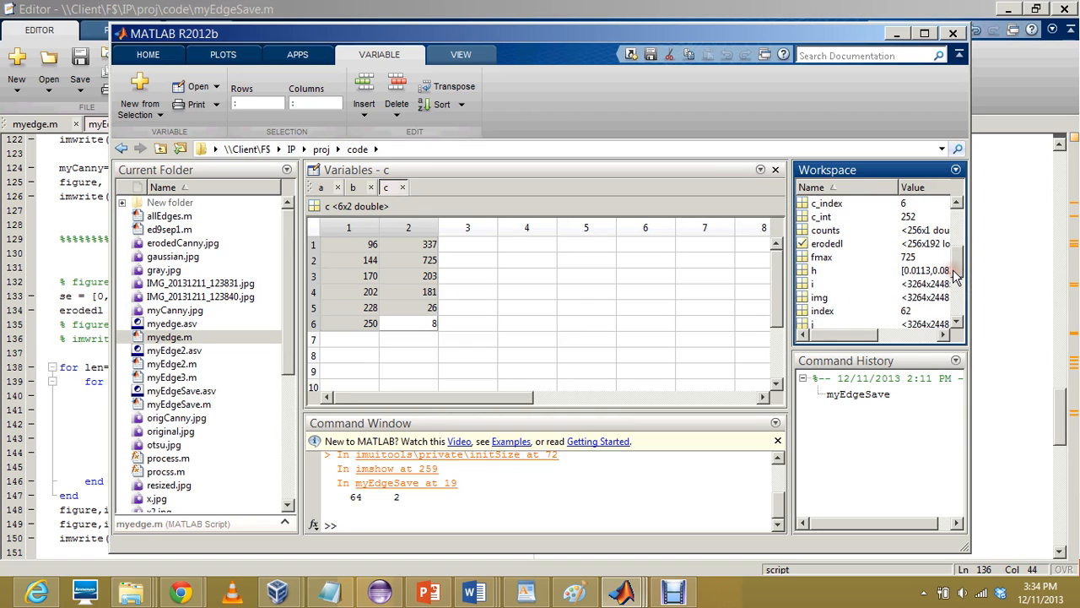
pyautogui.moveTo(650, 578)
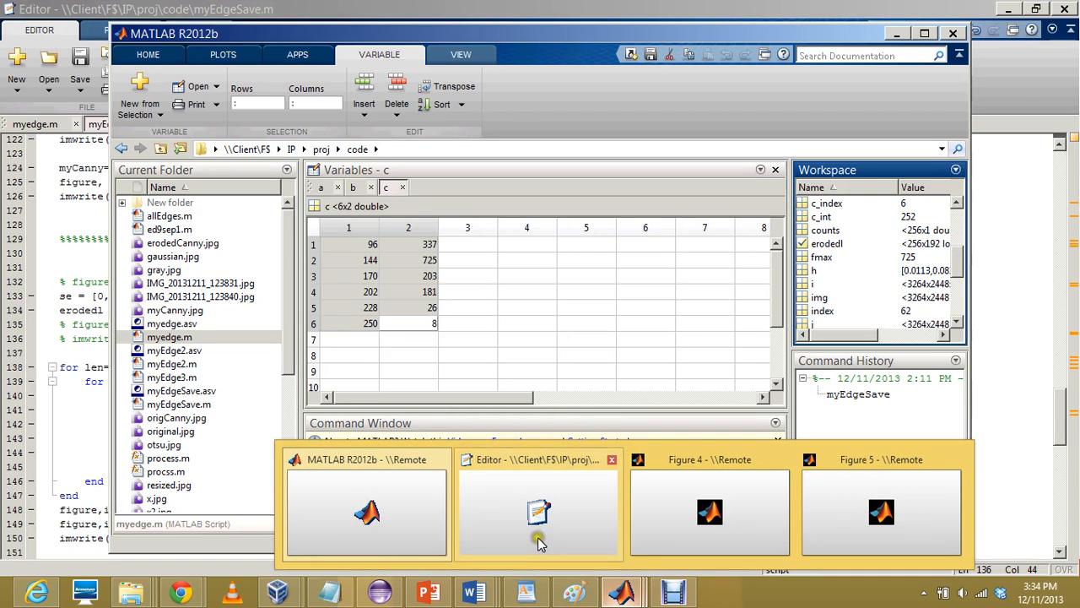
# Bring myEdgeSave.m to the front and focus on the newl erosion loop
pyautogui.click(538, 512)
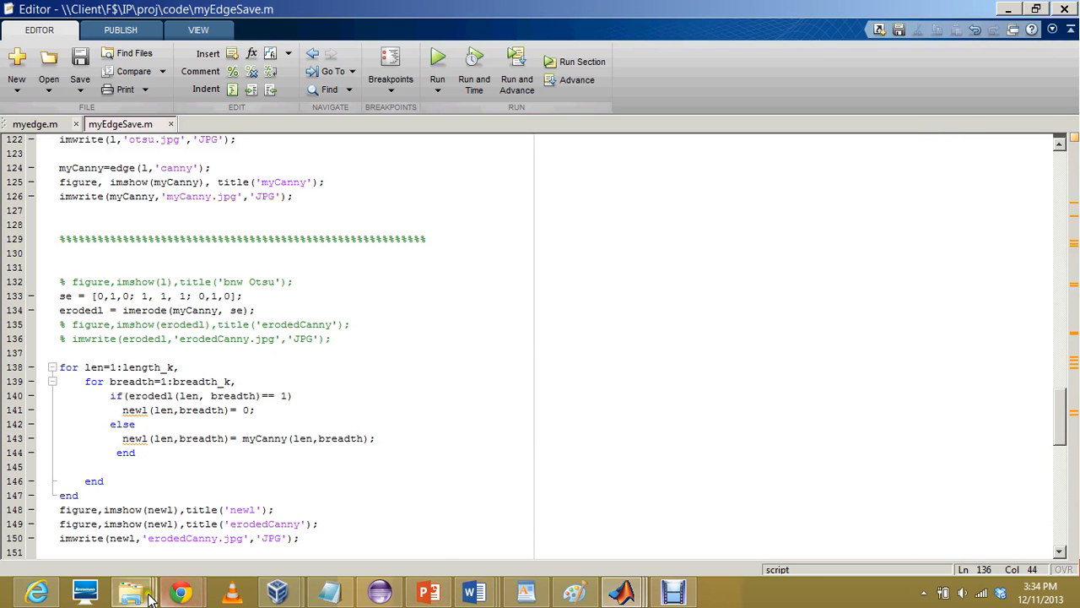
pyautogui.click(325, 493)
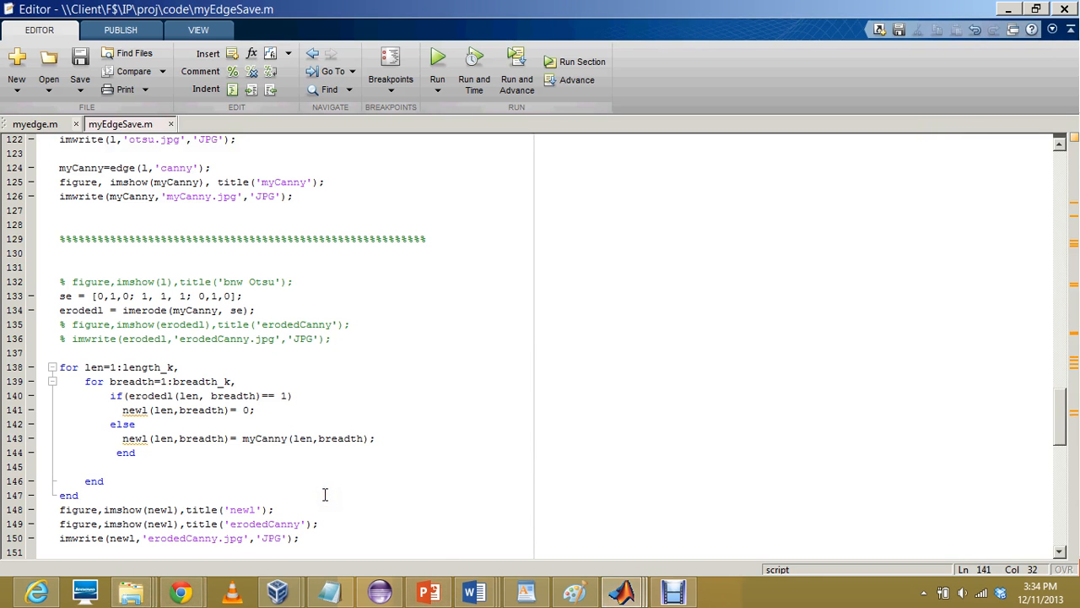